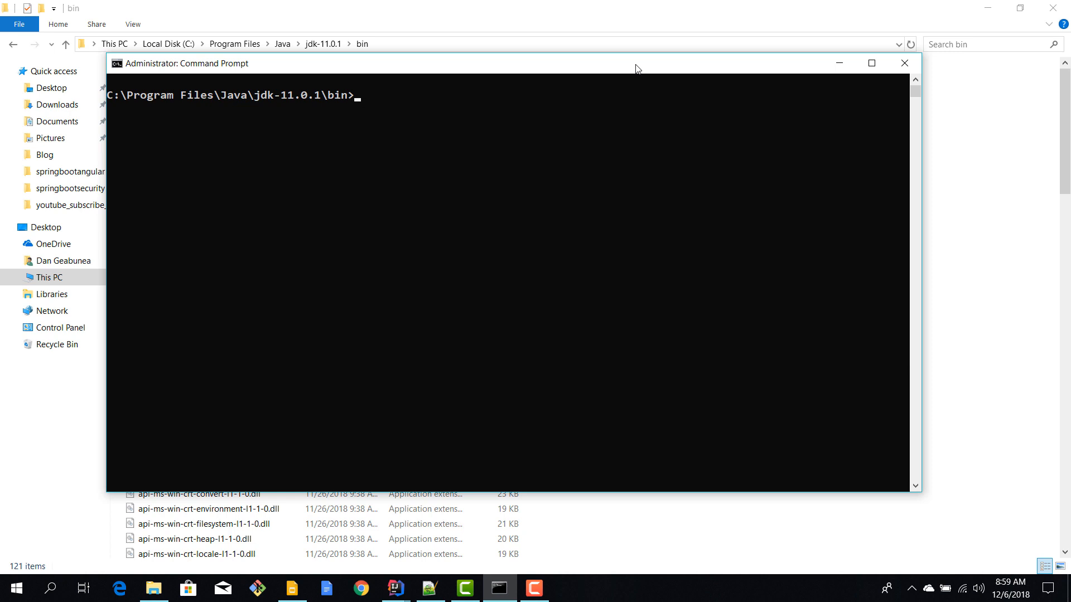
{"action": "mouse_move", "coordinate": [162, 106]}
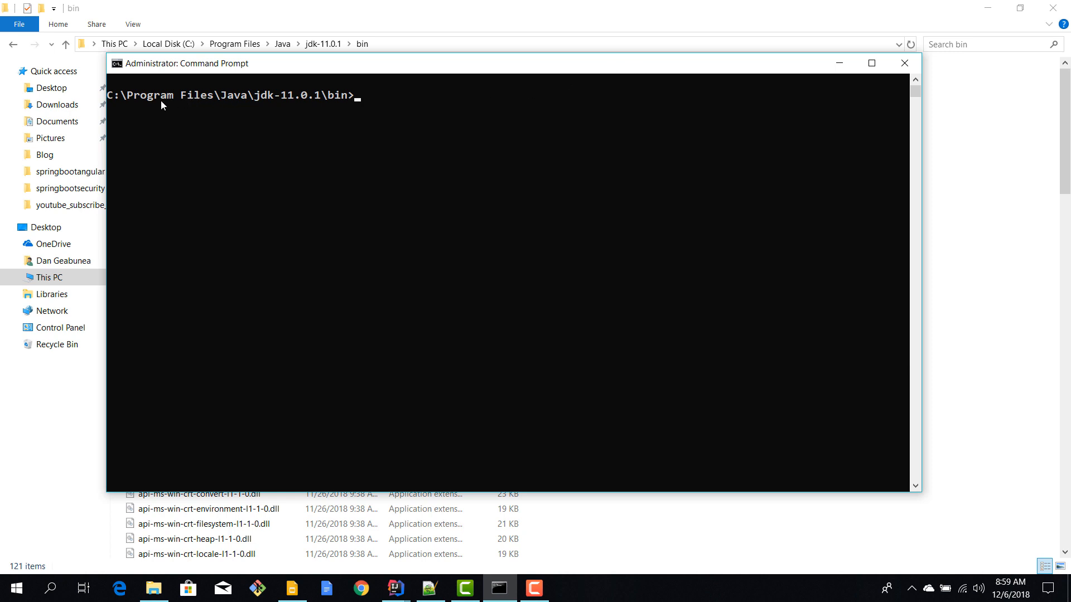
{"action": "mouse_move", "coordinate": [262, 120]}
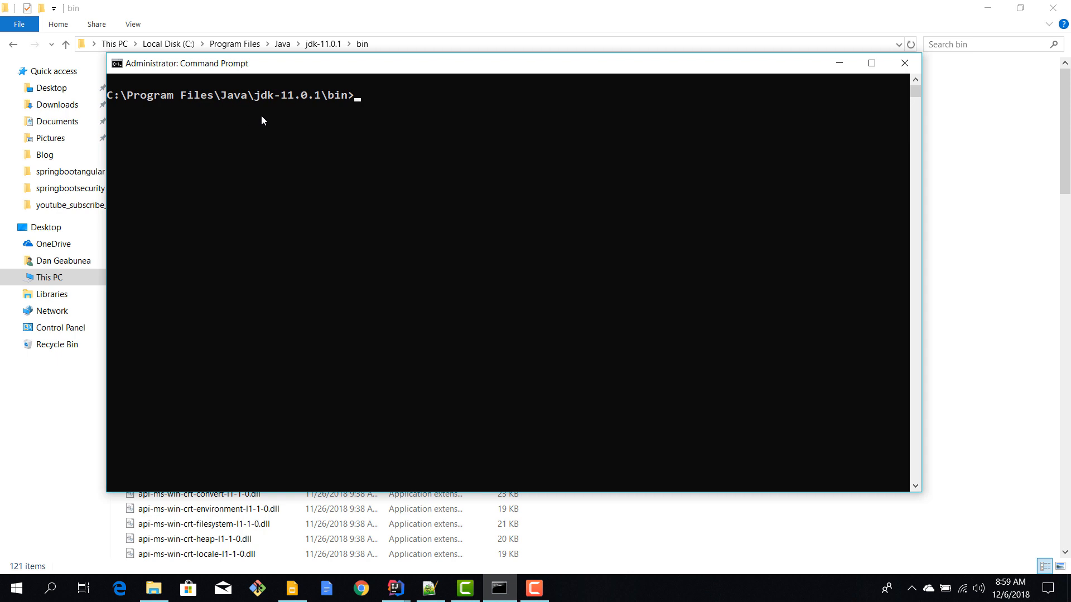
{"action": "mouse_move", "coordinate": [272, 121]}
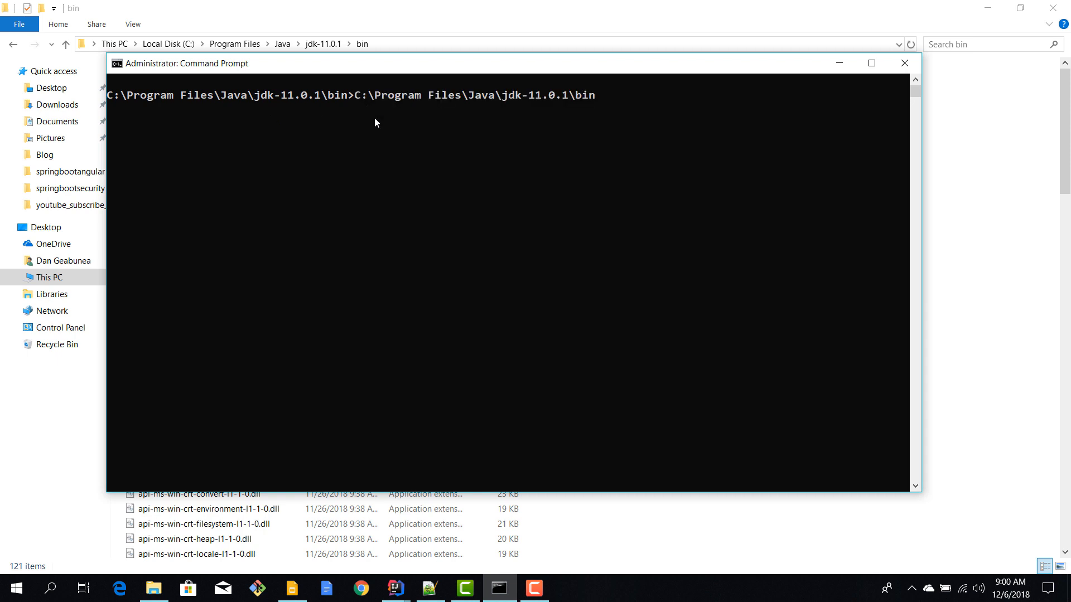
Compose the keytool -genkey command for a PKCS12 RSA 2048-bit key aliased bootsecurity in bootsecurity.p12
{"action": "key", "text": "BackSpace"}
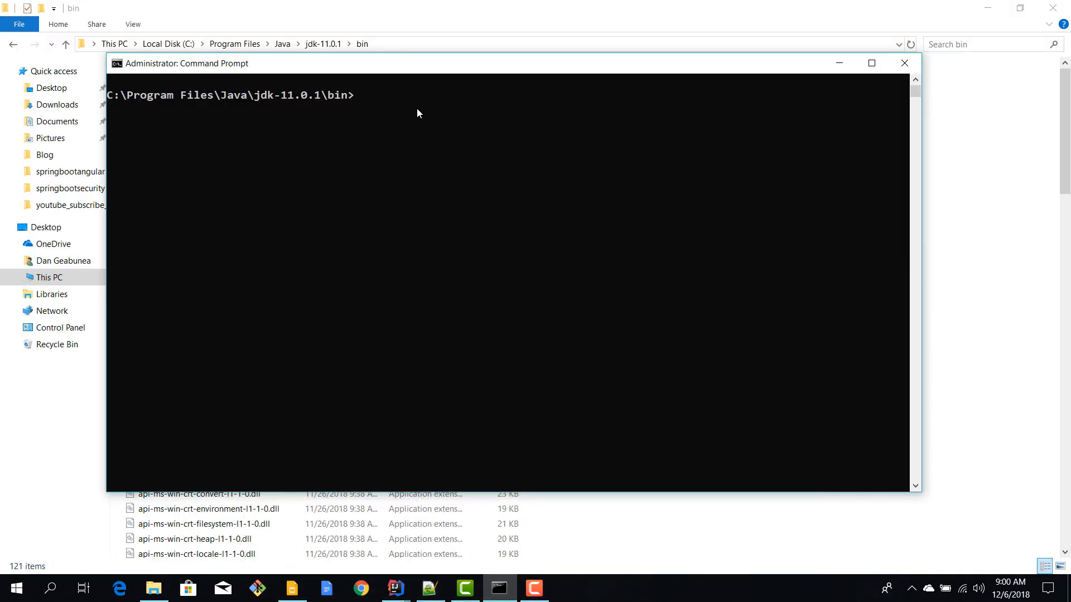
{"action": "type", "text": ".\\keytool -genkey -alias bootsecurity -storetype PKCS12 -keyalg RSA -keysize 2048 -keystore bootsecurity.p12 -validity 3650"}
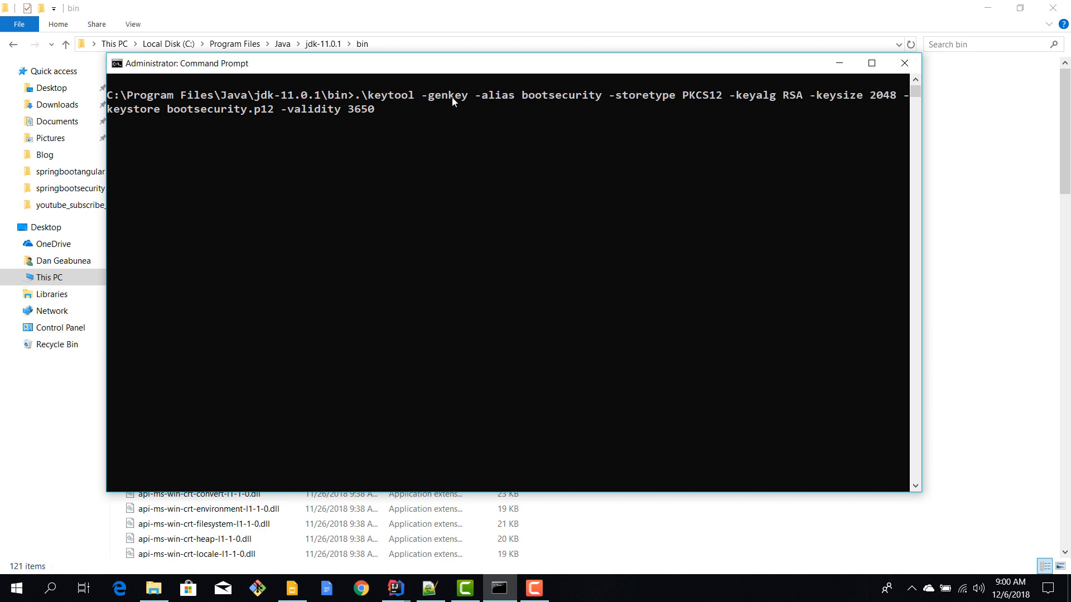
{"action": "mouse_move", "coordinate": [551, 102]}
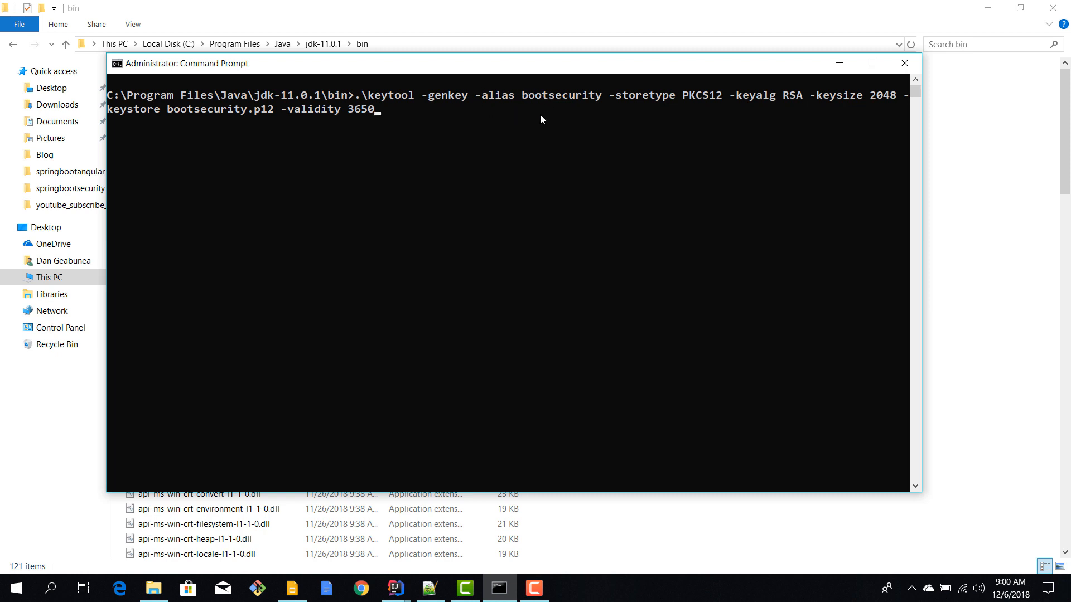
{"action": "mouse_move", "coordinate": [591, 102]}
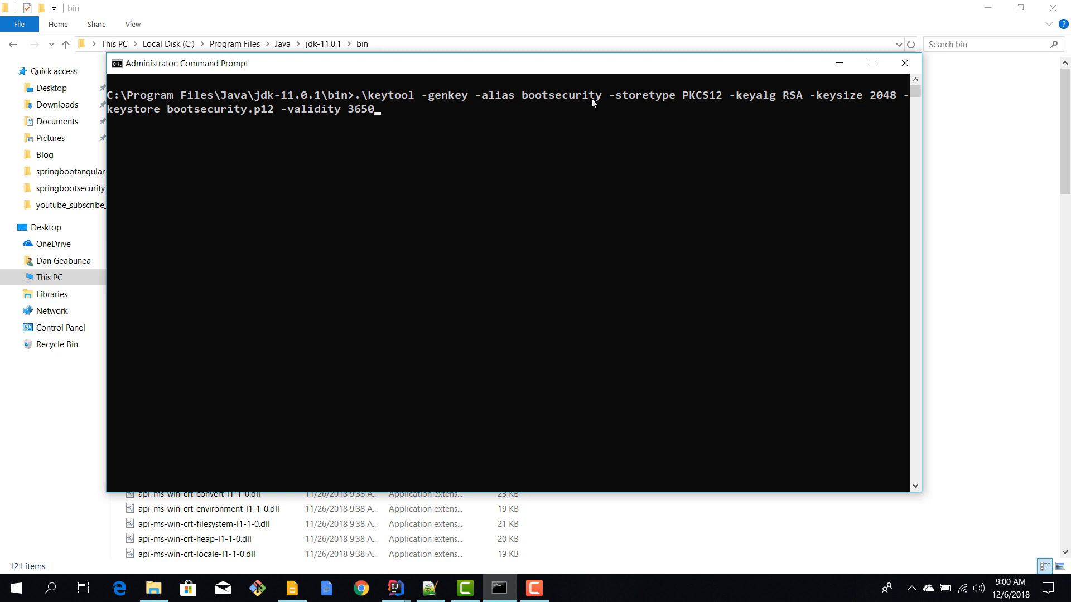
{"action": "mouse_move", "coordinate": [680, 96]}
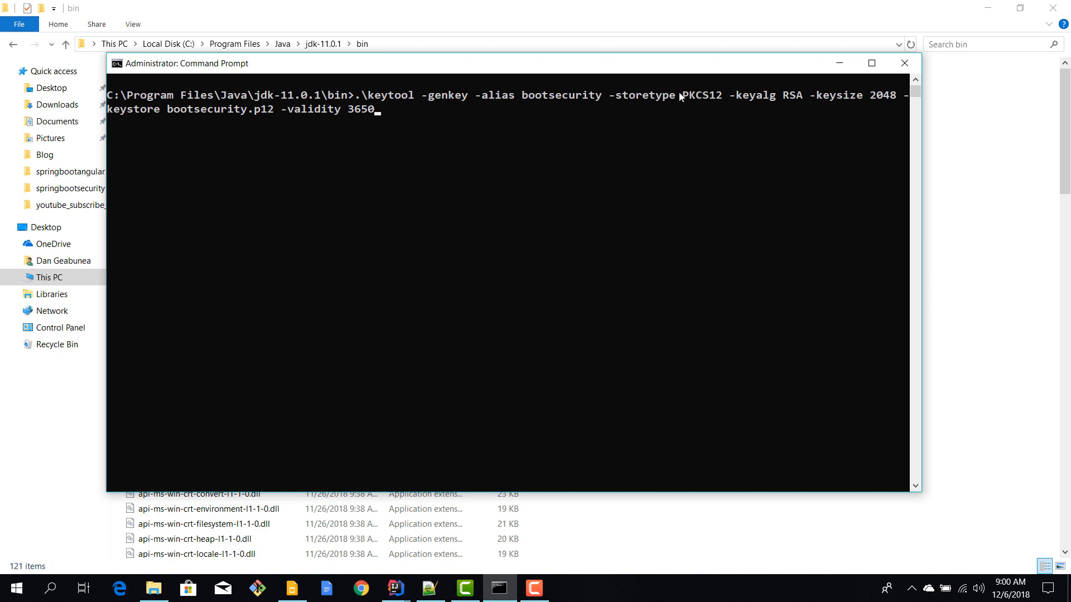
{"action": "mouse_move", "coordinate": [884, 102]}
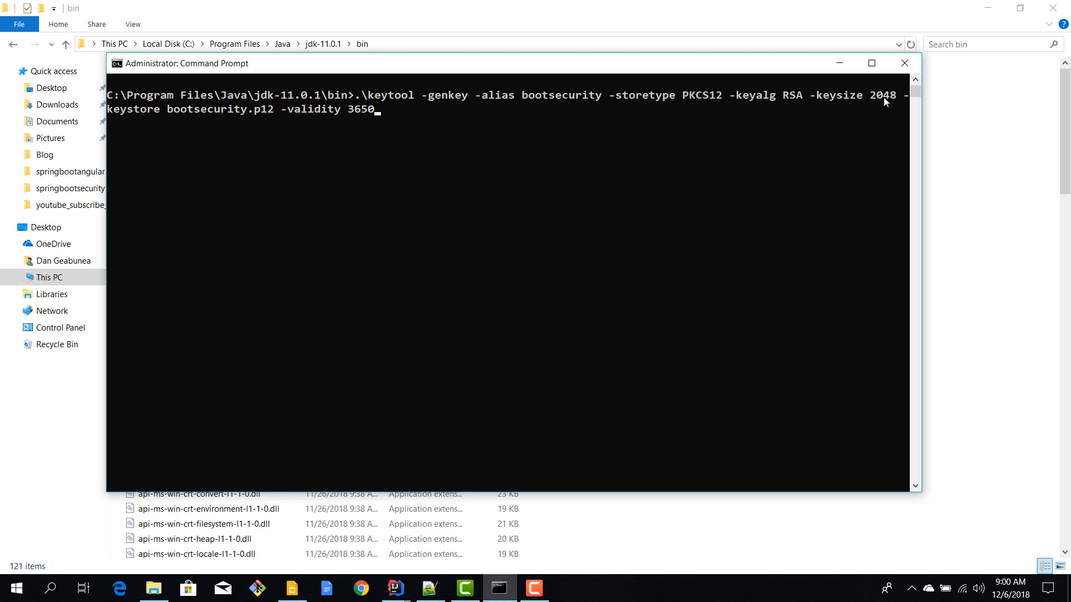
{"action": "mouse_move", "coordinate": [209, 119]}
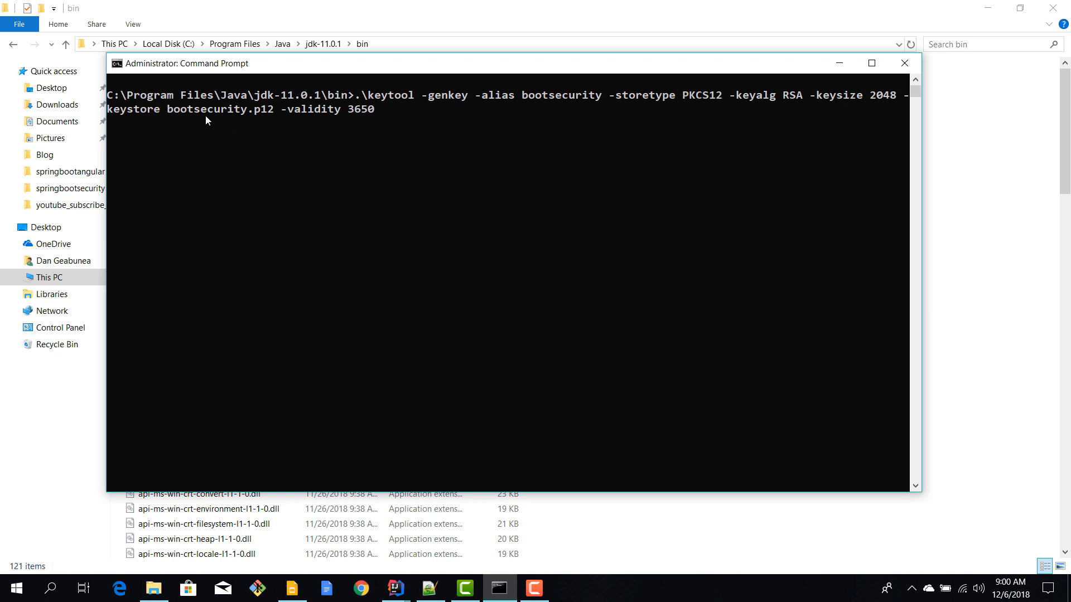
{"action": "mouse_move", "coordinate": [199, 113]}
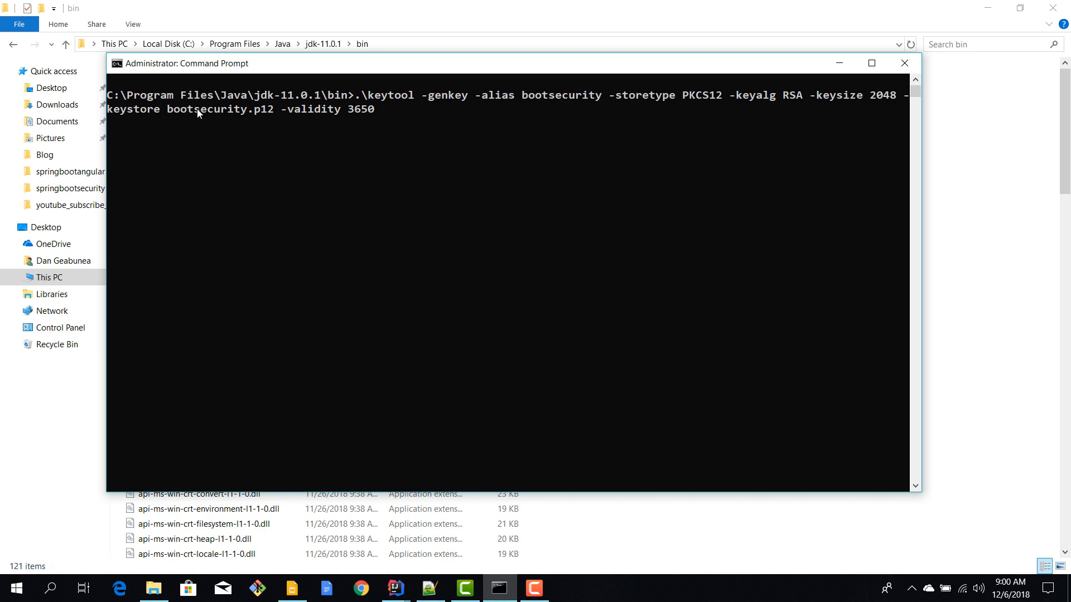
{"action": "mouse_move", "coordinate": [174, 119]}
{"action": "type", "text": "Dan"}
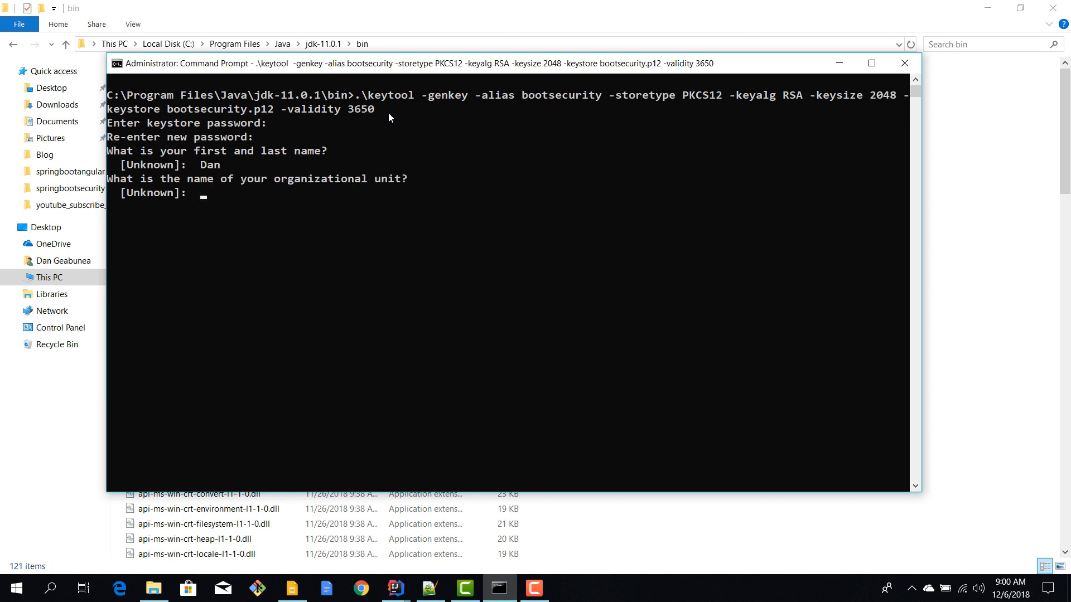
Answer the certificate prompts with Romanian organization, Romania state and RO country code, then confirm yes
{"action": "type", "text": "Romanian Coder"}
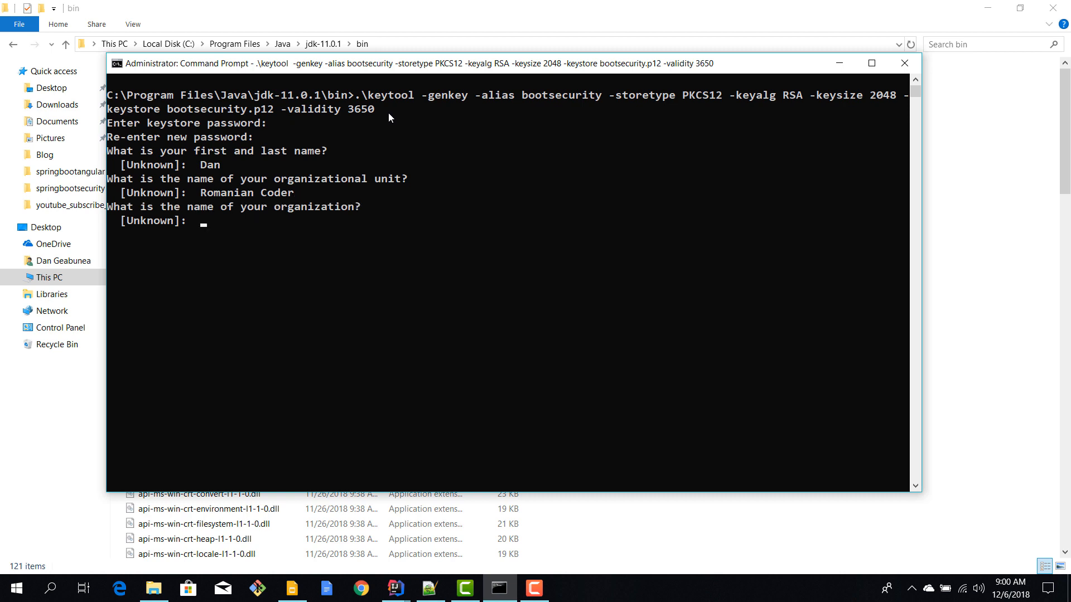
{"action": "type", "text": "Romanian"}
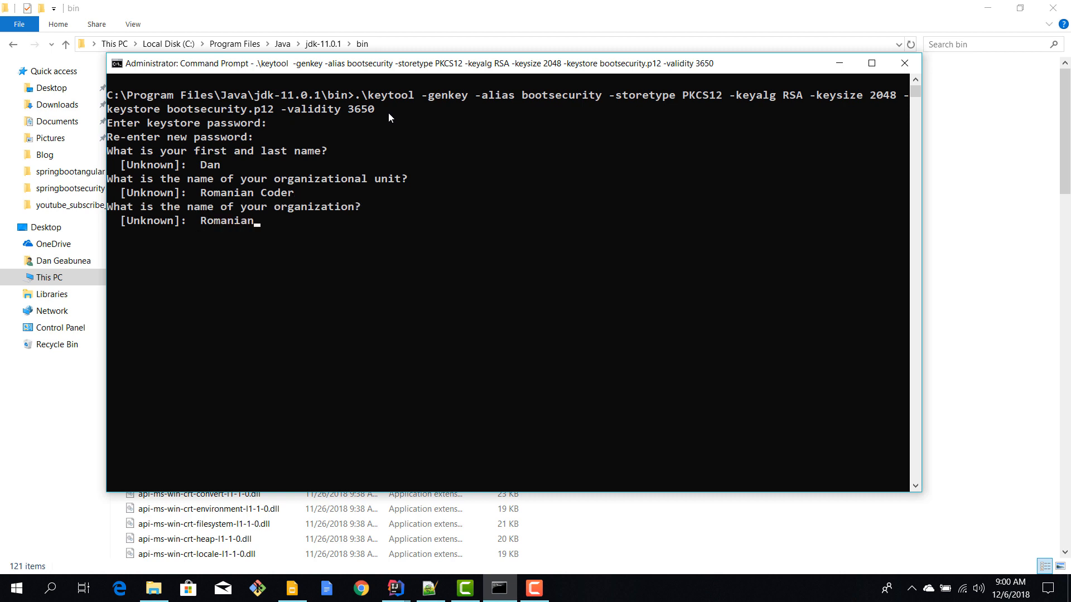
{"action": "key", "text": "Return"}
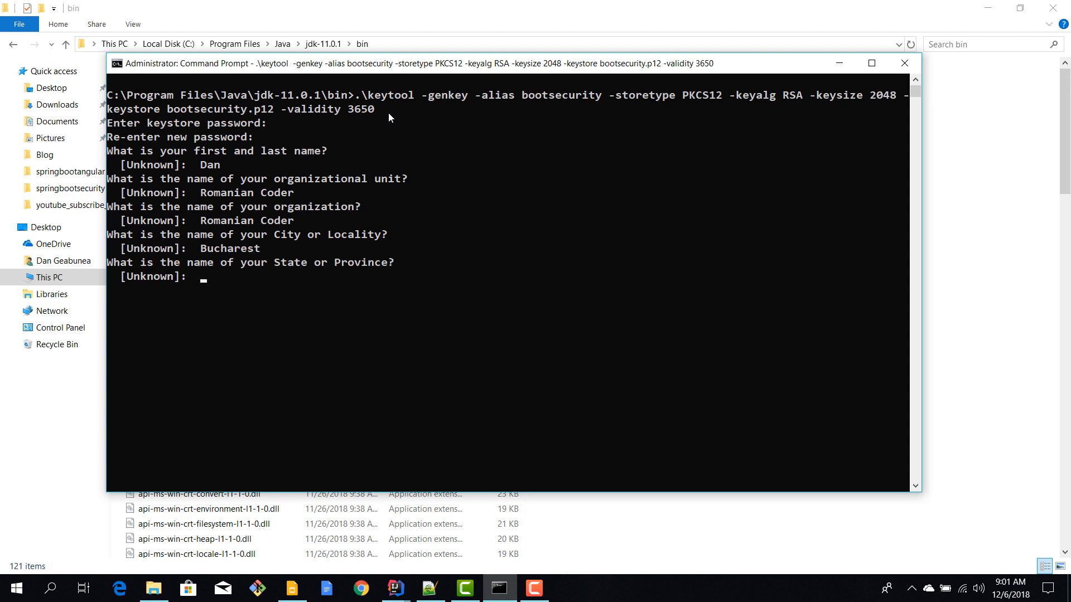
{"action": "type", "text": "Romania"}
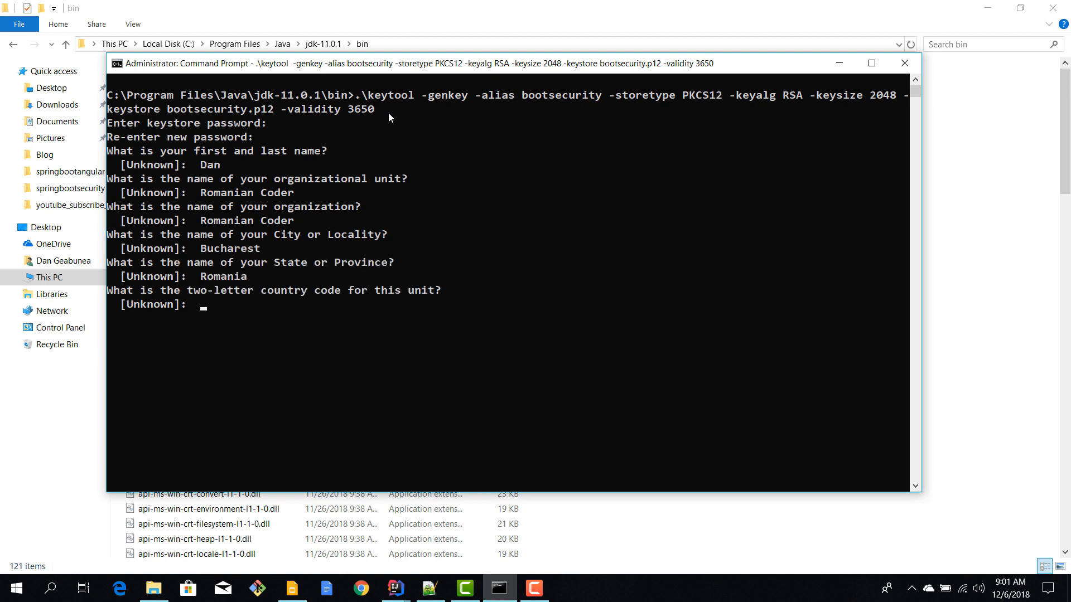
{"action": "type", "text": "RO"}
{"action": "type", "text": "yes"}
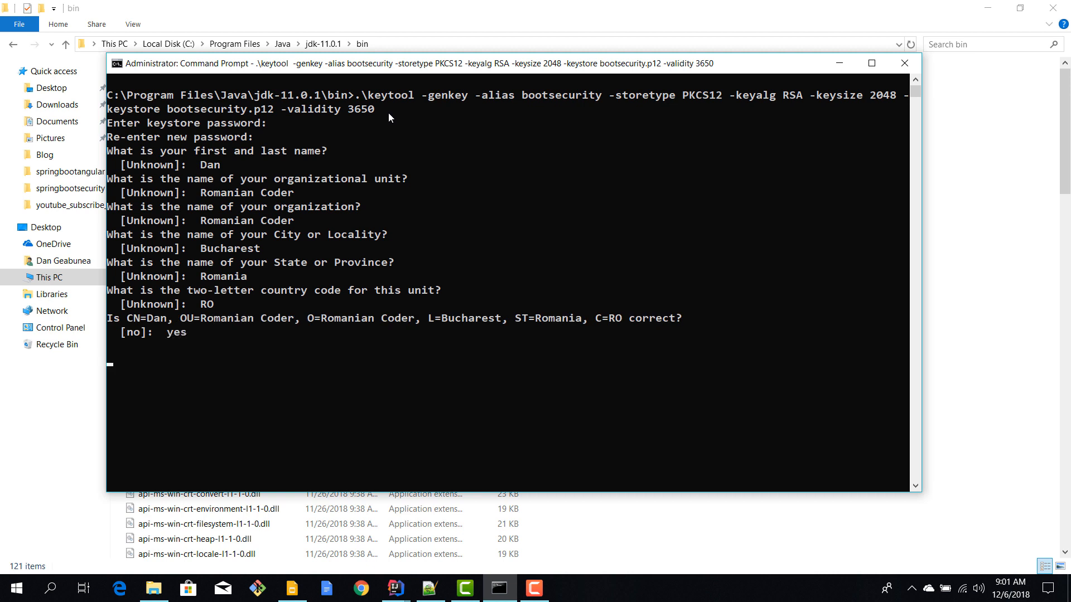
{"action": "key", "text": "Return"}
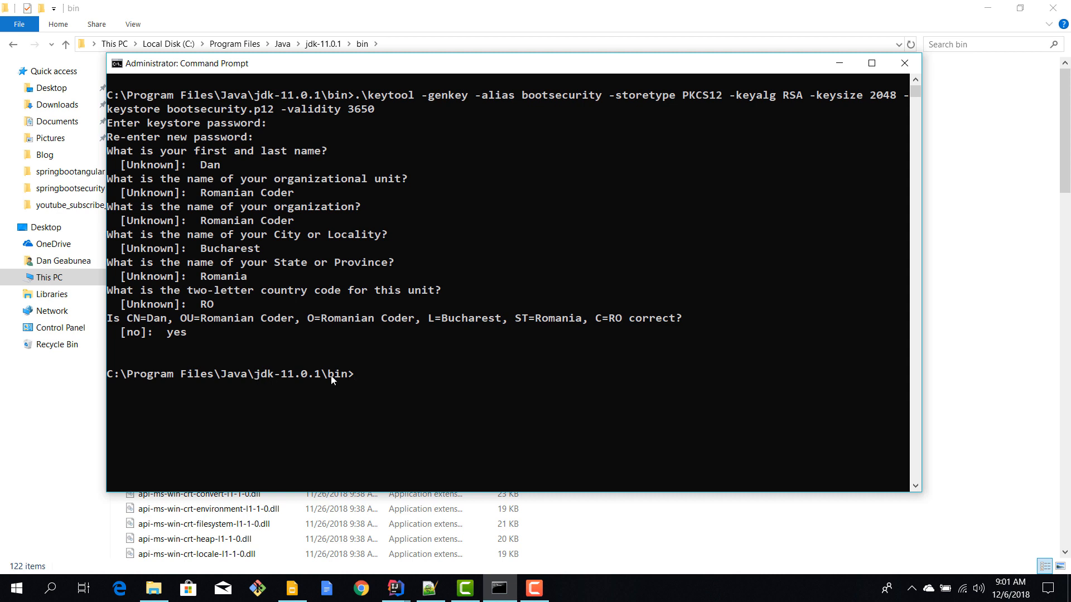
{"action": "mouse_move", "coordinate": [268, 124]}
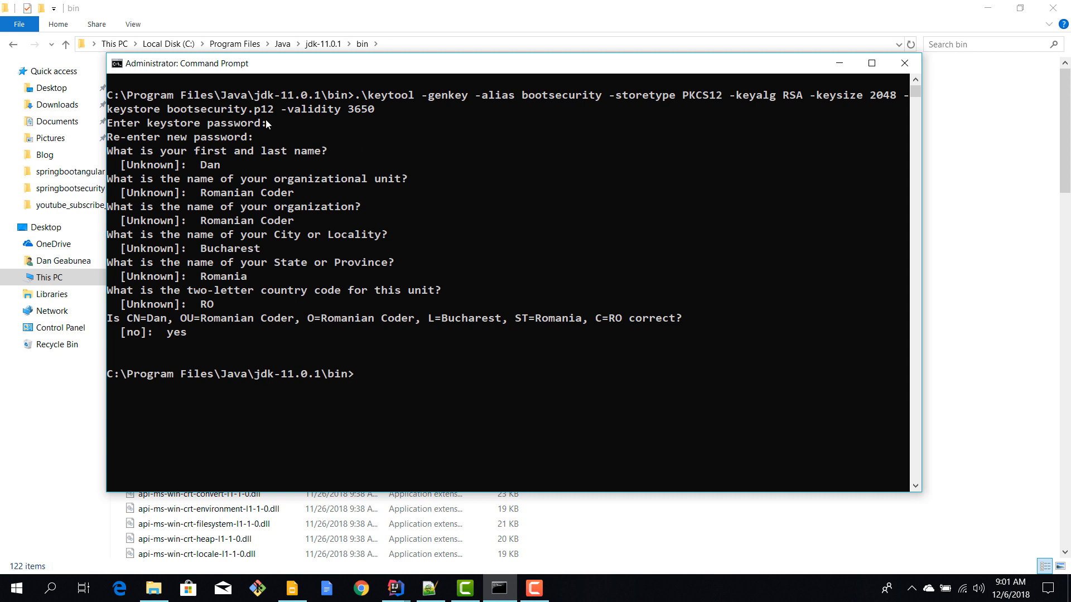
{"action": "mouse_move", "coordinate": [282, 122]}
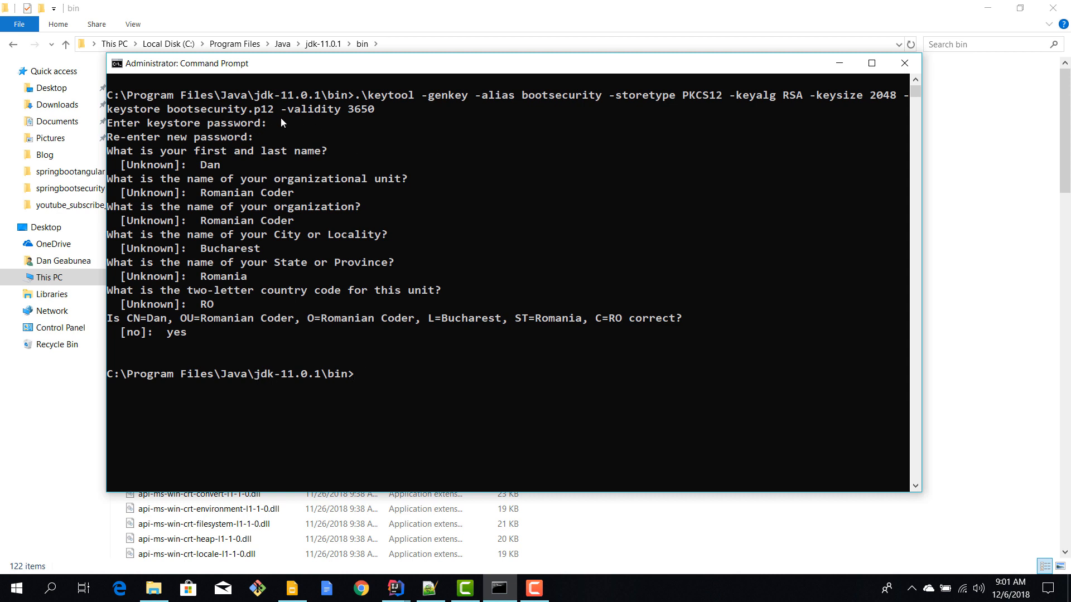
{"action": "mouse_move", "coordinate": [253, 68]}
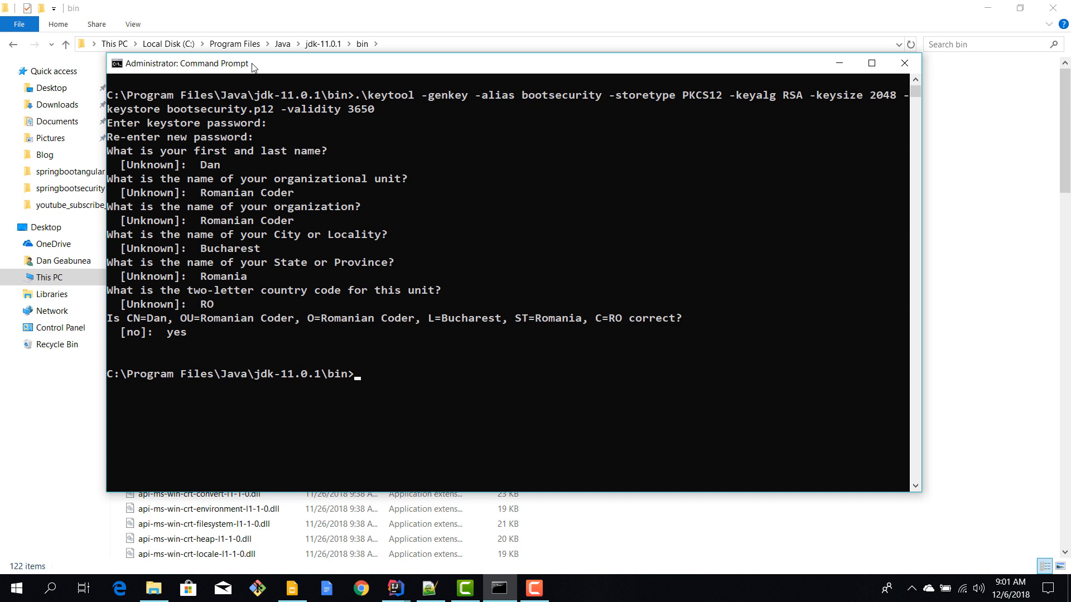
{"action": "mouse_move", "coordinate": [806, 66]}
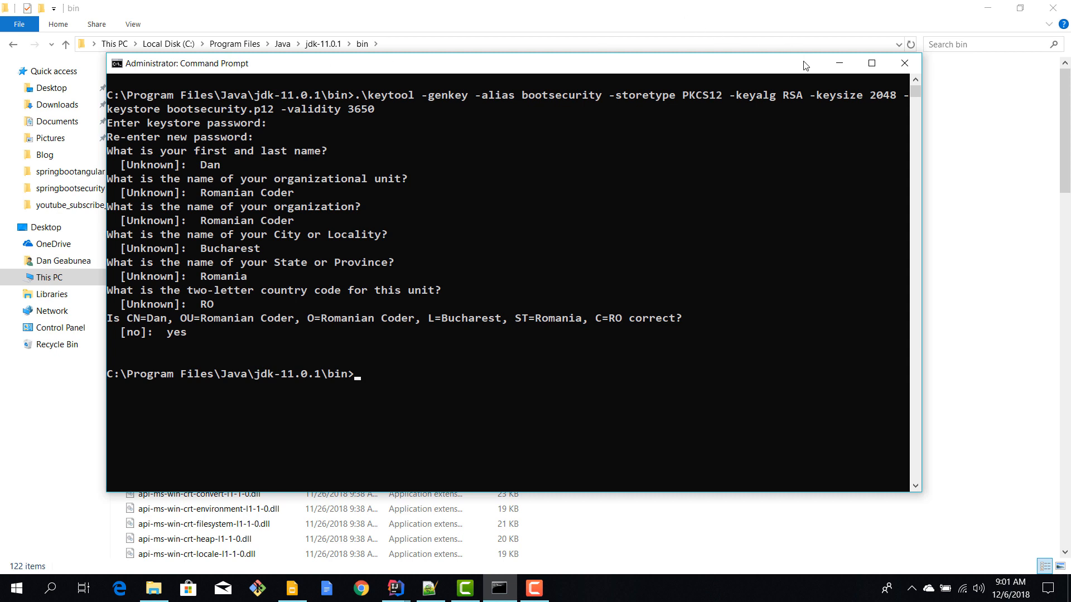
{"action": "mouse_move", "coordinate": [839, 62]}
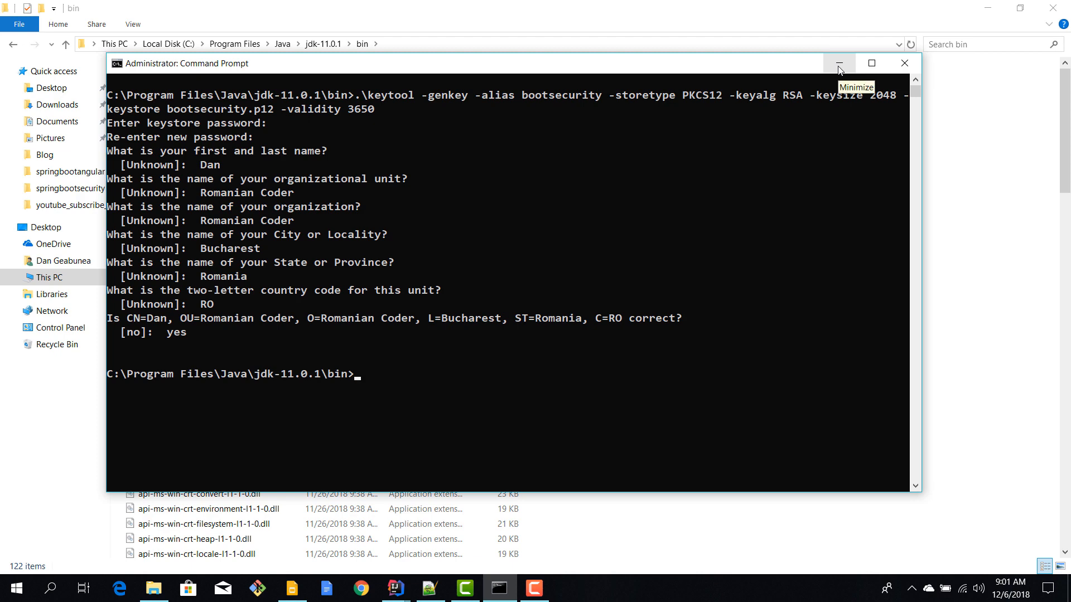
Sort the JDK bin folder by date modified and select the new bootsecurity.p12 keystore
{"action": "left_click", "coordinate": [838, 62]}
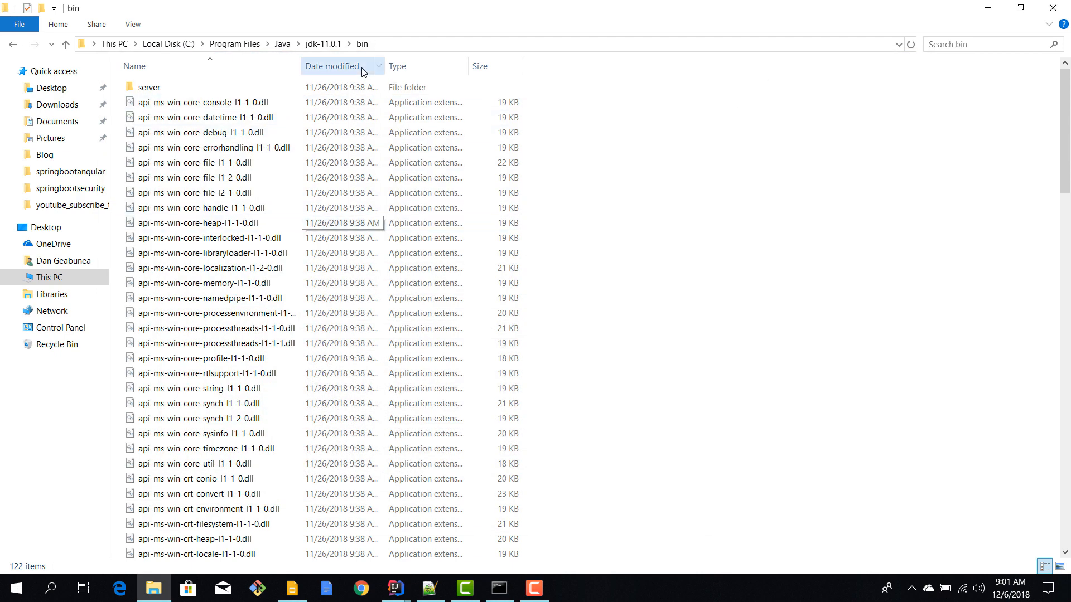
{"action": "left_click", "coordinate": [199, 223]}
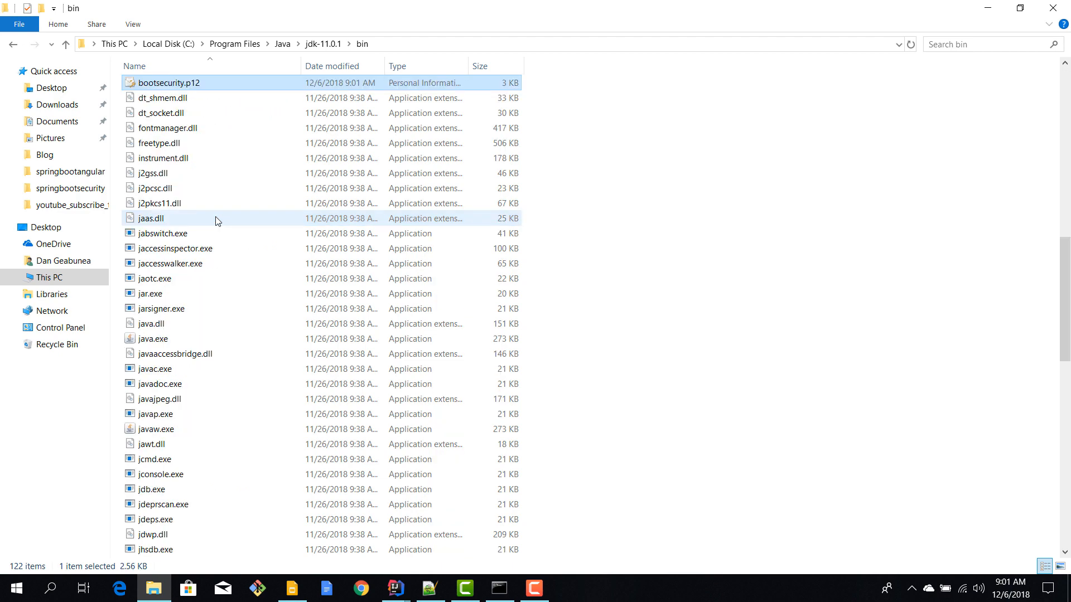
{"action": "mouse_move", "coordinate": [211, 100]}
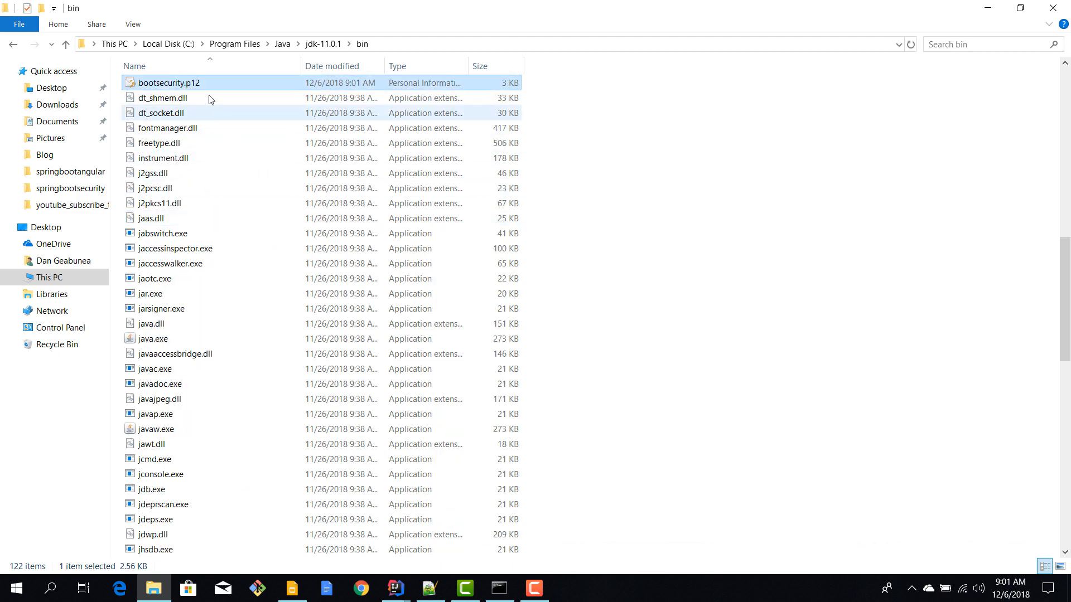
{"action": "left_click", "coordinate": [162, 98]}
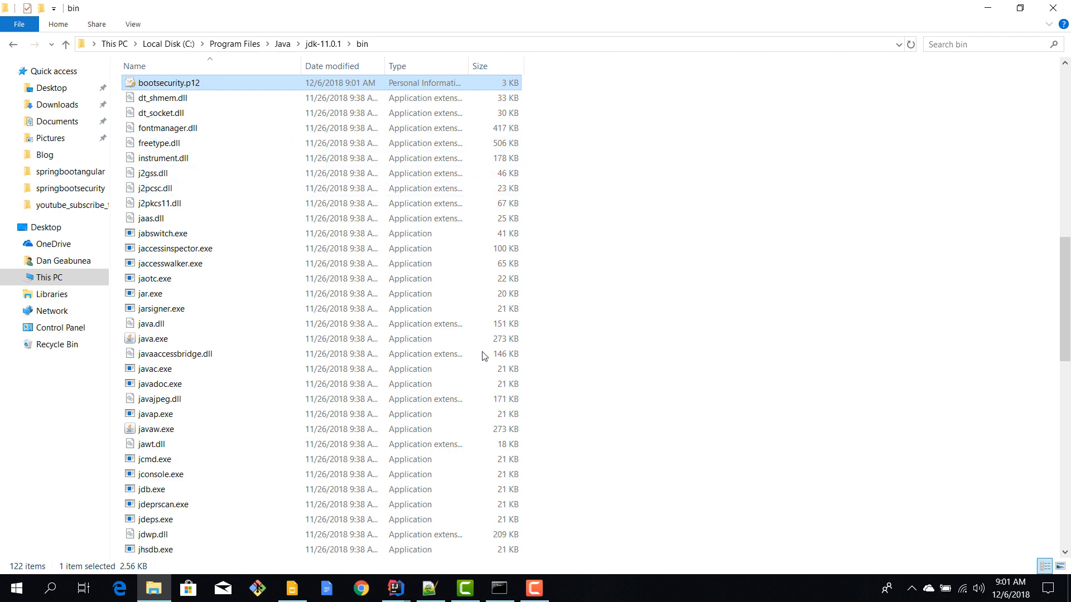
{"action": "mouse_move", "coordinate": [396, 587]}
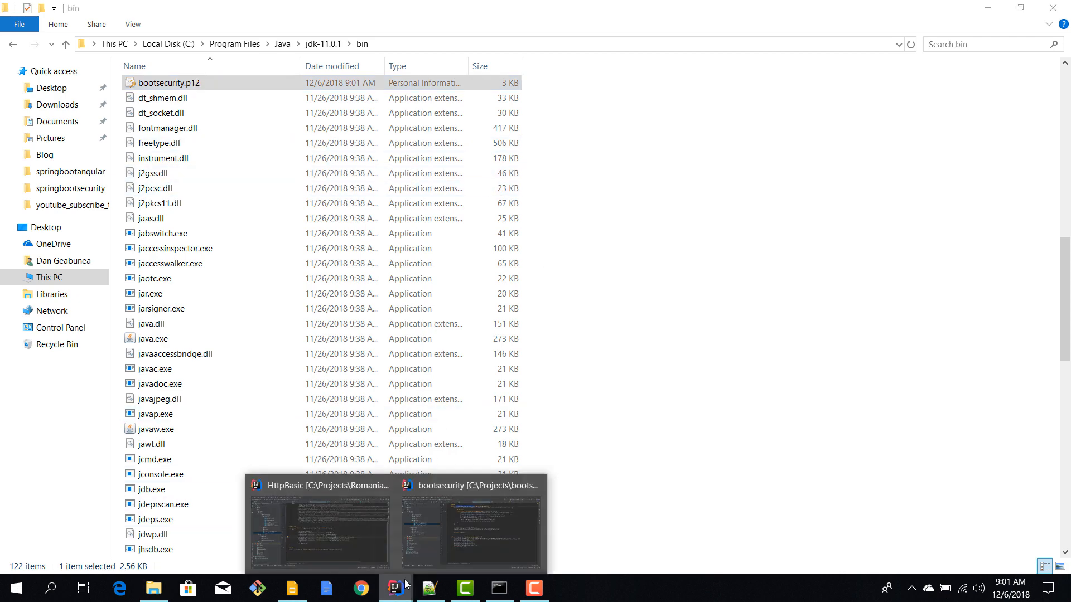
Paste bootsecurity.p12 into the HttpBasic project's src/main/resources folder and bring up application.properties
{"action": "left_click", "coordinate": [470, 522]}
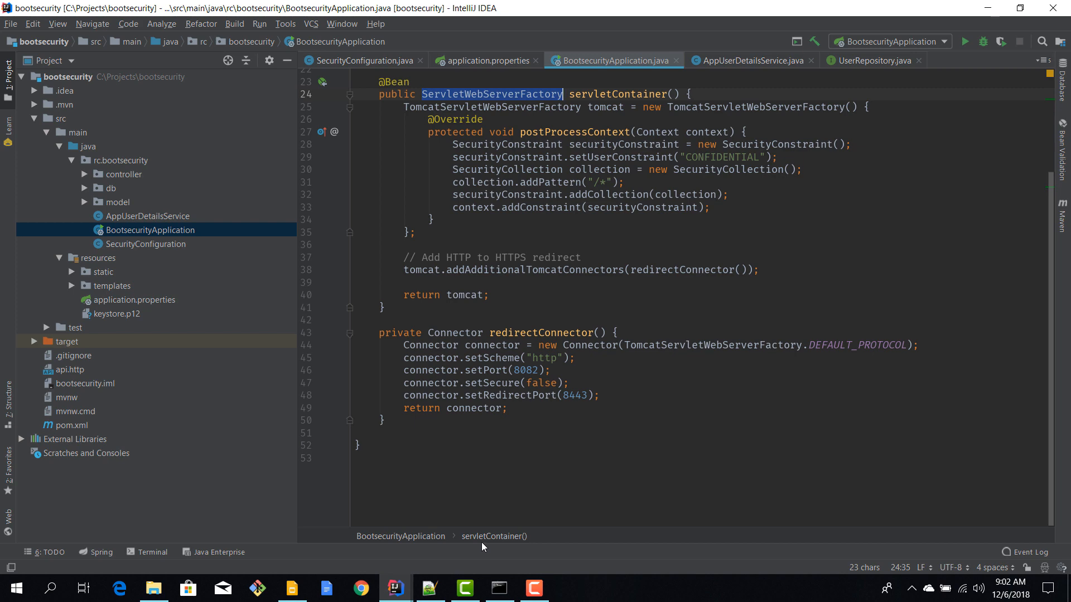
{"action": "left_click", "coordinate": [153, 588]}
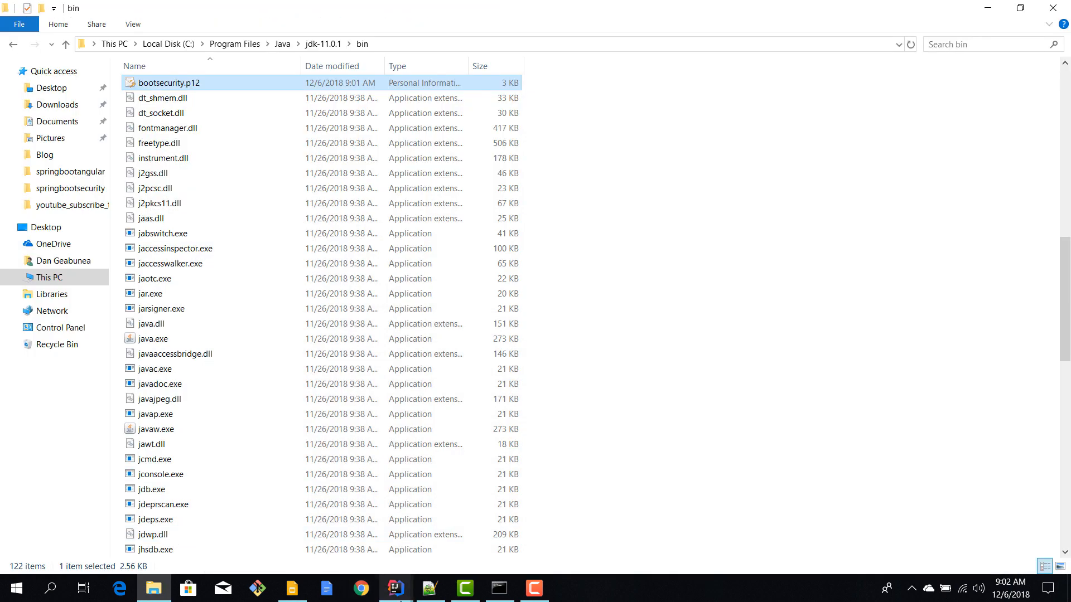
{"action": "left_click", "coordinate": [394, 588]}
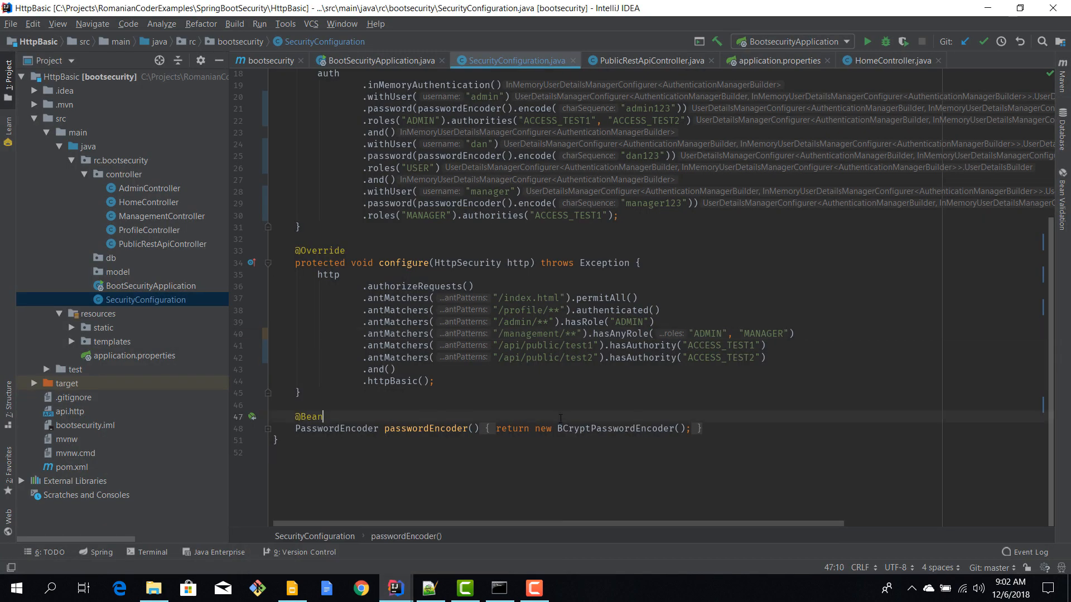
{"action": "left_click", "coordinate": [99, 314]}
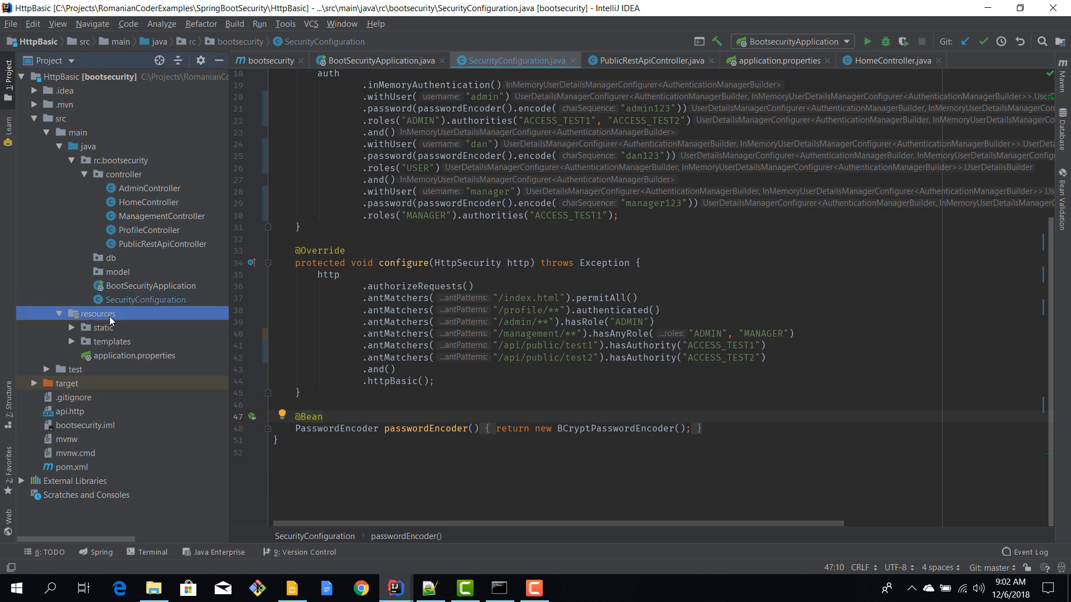
{"action": "left_click", "coordinate": [100, 313]}
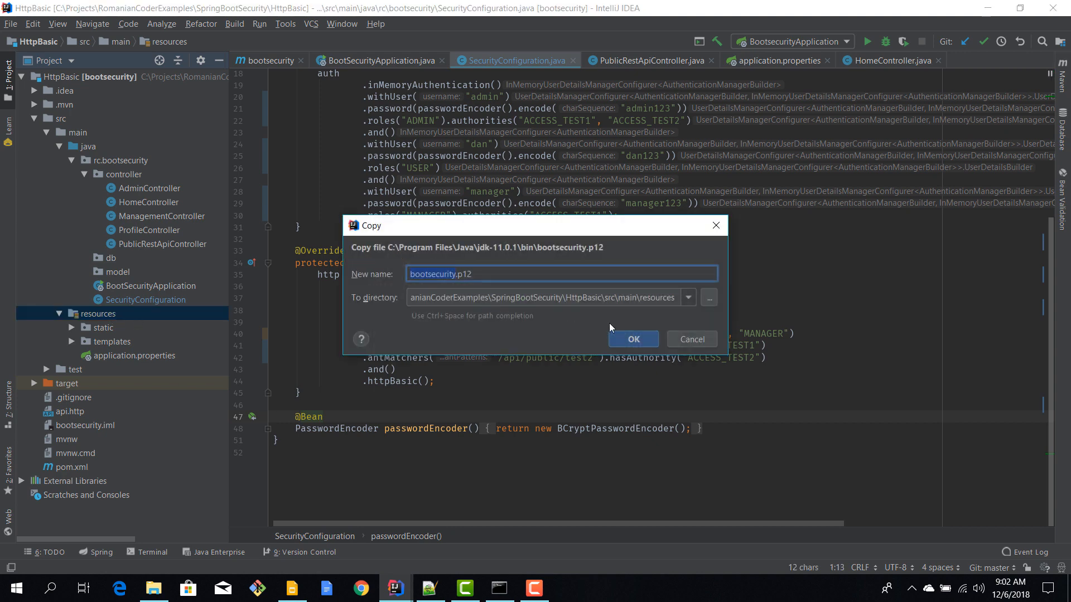
{"action": "left_click", "coordinate": [631, 339]}
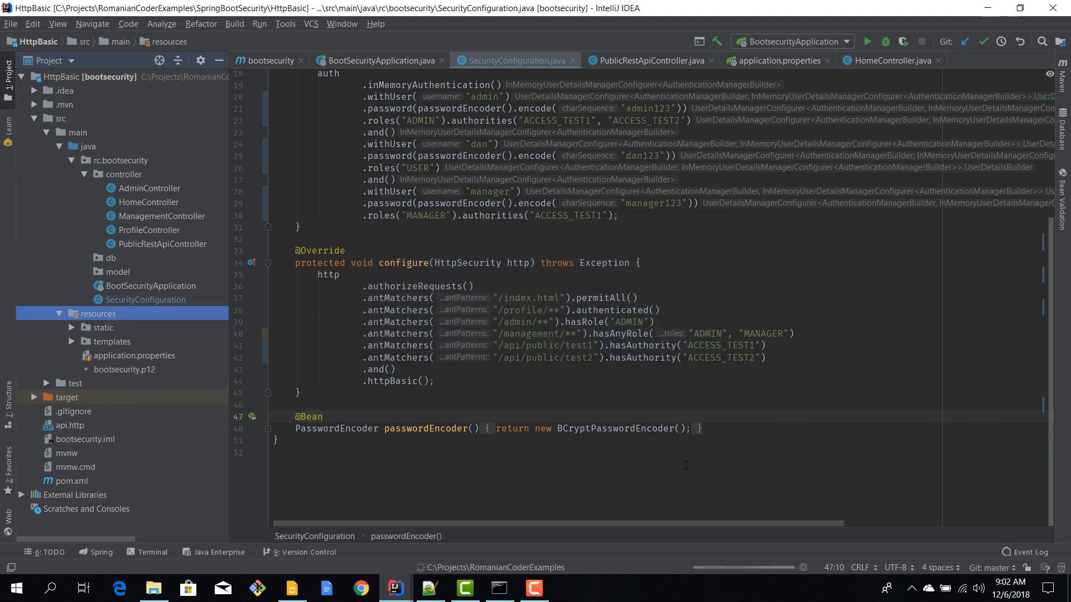
{"action": "left_click", "coordinate": [756, 429]}
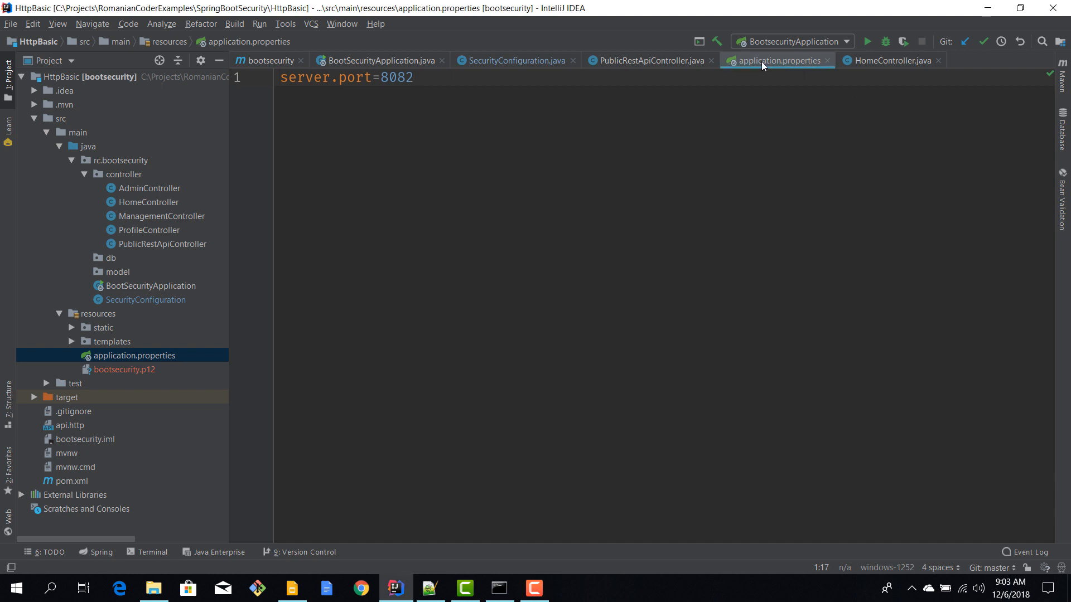
Set server.port=8443 and server.ssl.enabled=true, checking the keystore file is in resources
{"action": "left_click", "coordinate": [413, 77]}
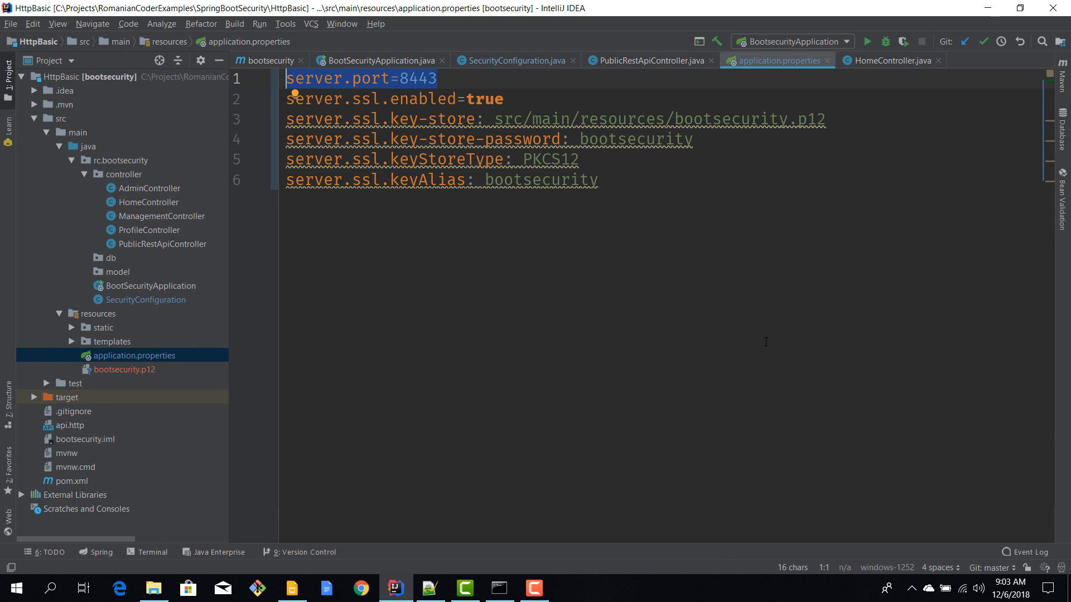
{"action": "left_click", "coordinate": [388, 99]}
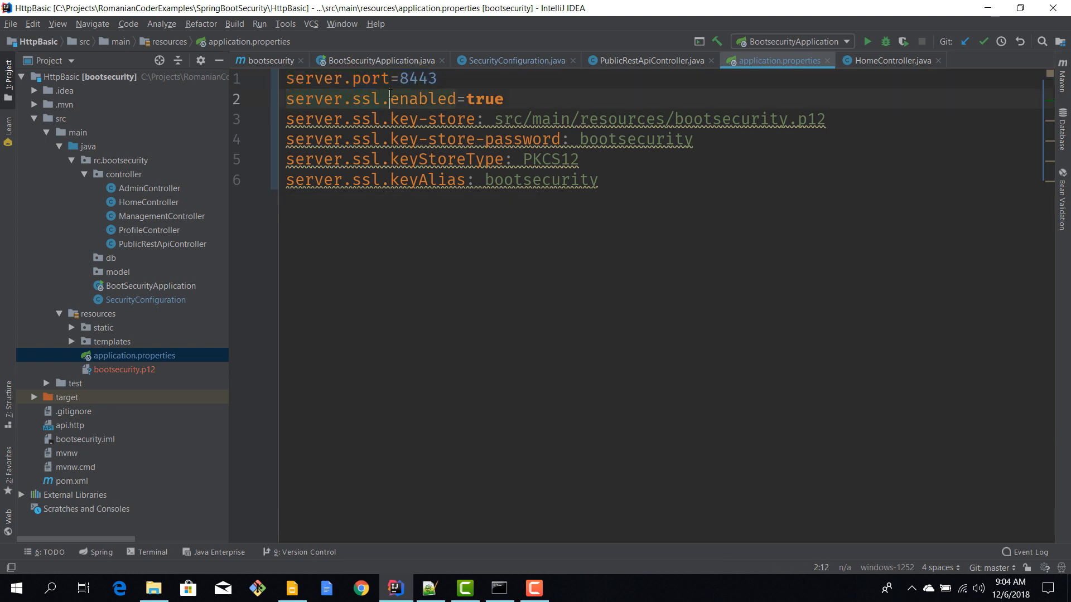
{"action": "double_click", "coordinate": [483, 99]}
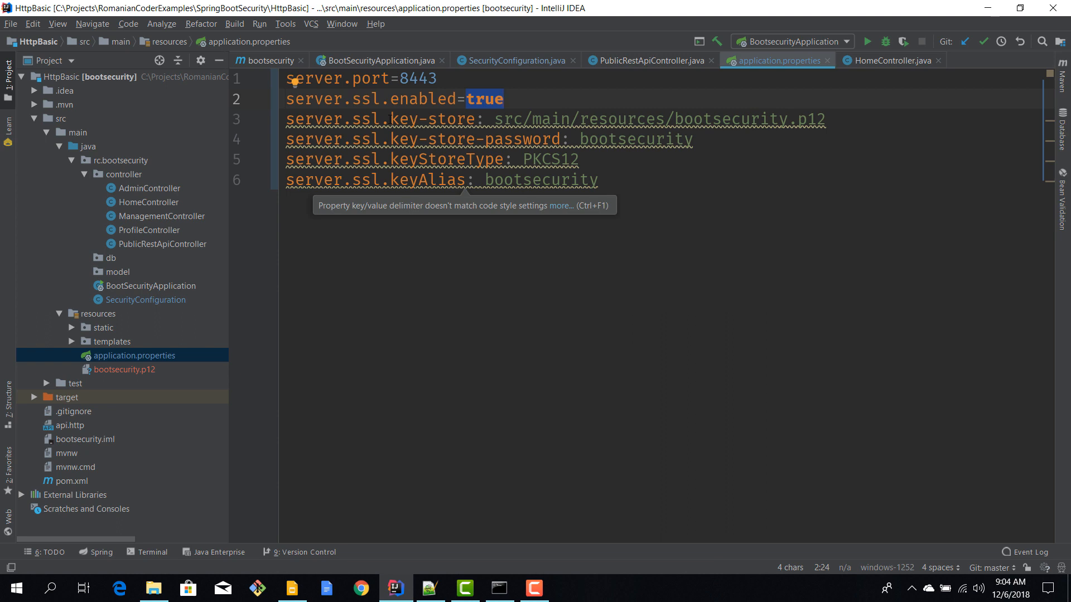
{"action": "mouse_move", "coordinate": [187, 376]}
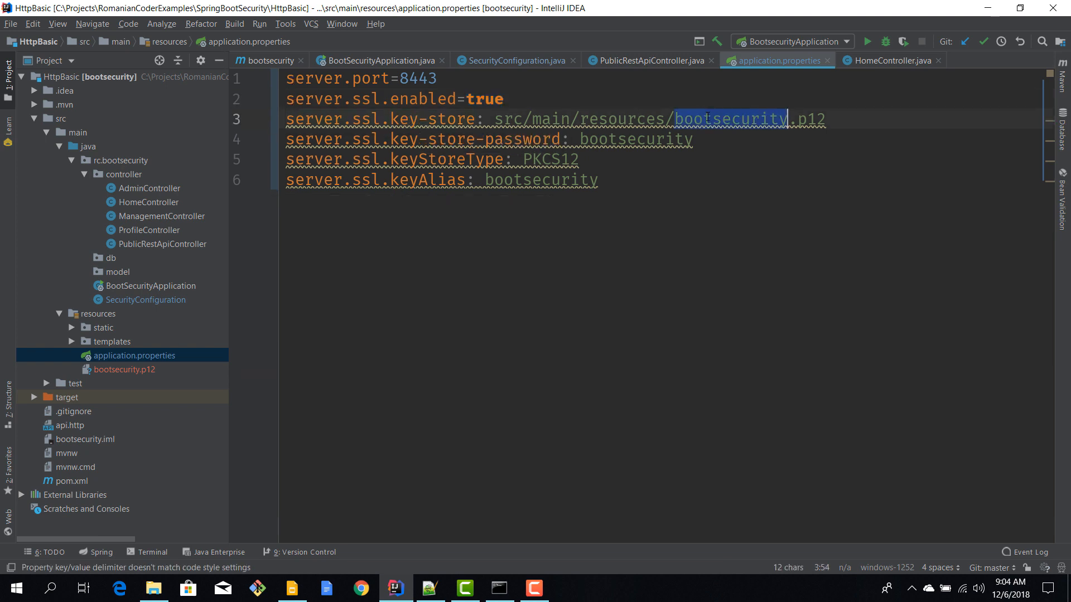
{"action": "left_click", "coordinate": [125, 370]}
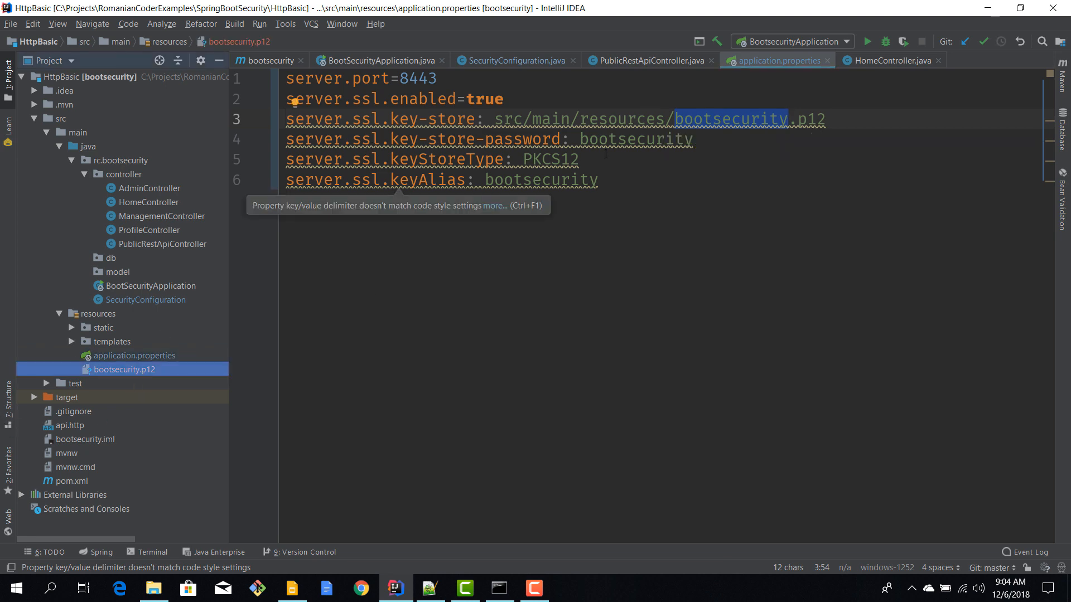
Fill in the key-store password, PKCS12 type and bootsecurity alias, cross-checking the keytool command
{"action": "double_click", "coordinate": [635, 139]}
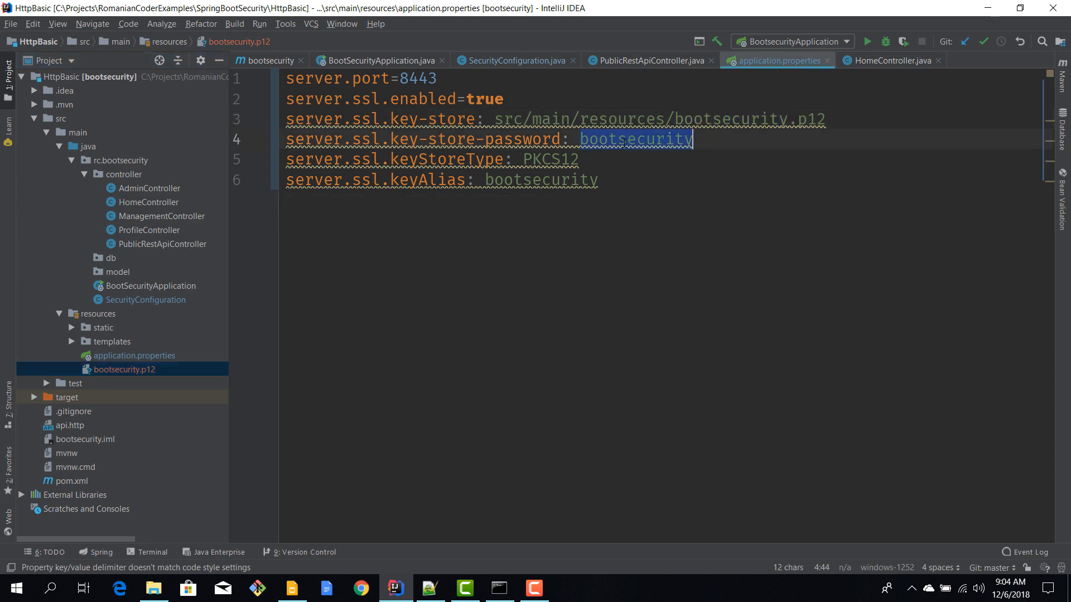
{"action": "left_click", "coordinate": [497, 588]}
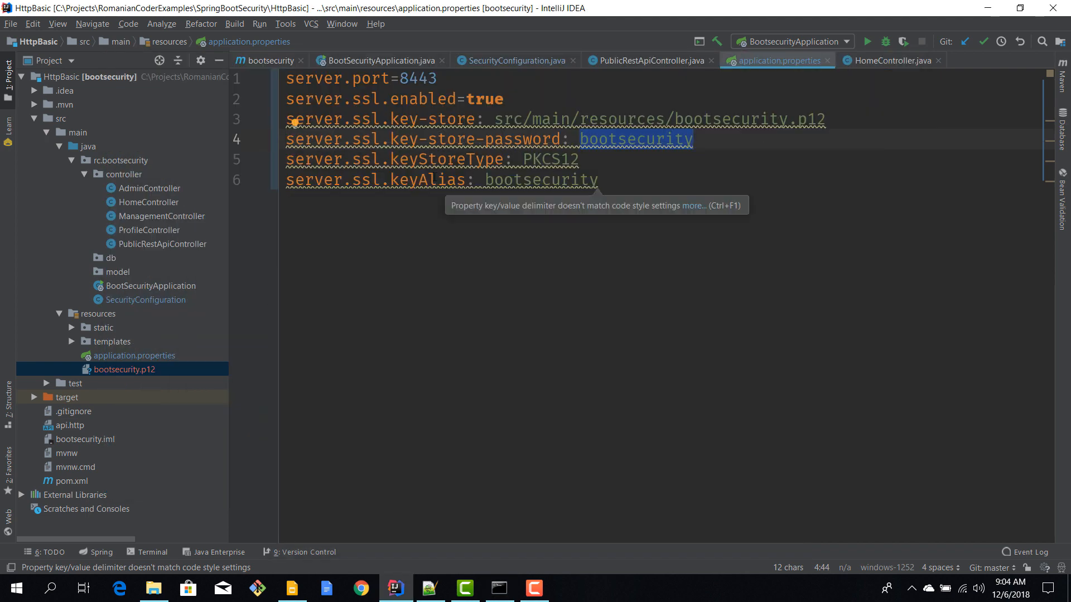
{"action": "left_click", "coordinate": [498, 588]}
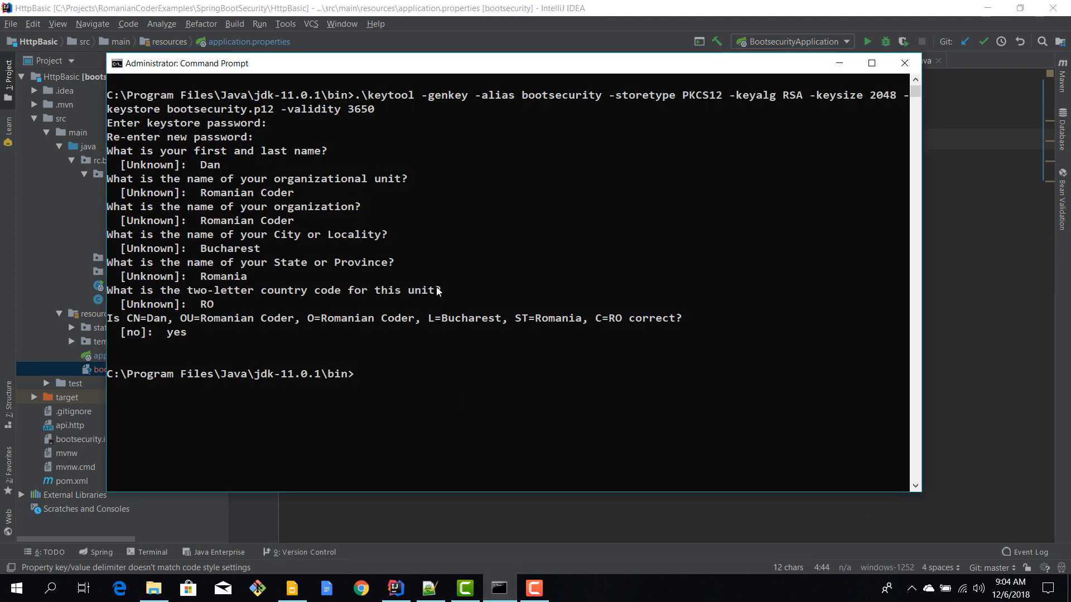
{"action": "mouse_move", "coordinate": [680, 100]}
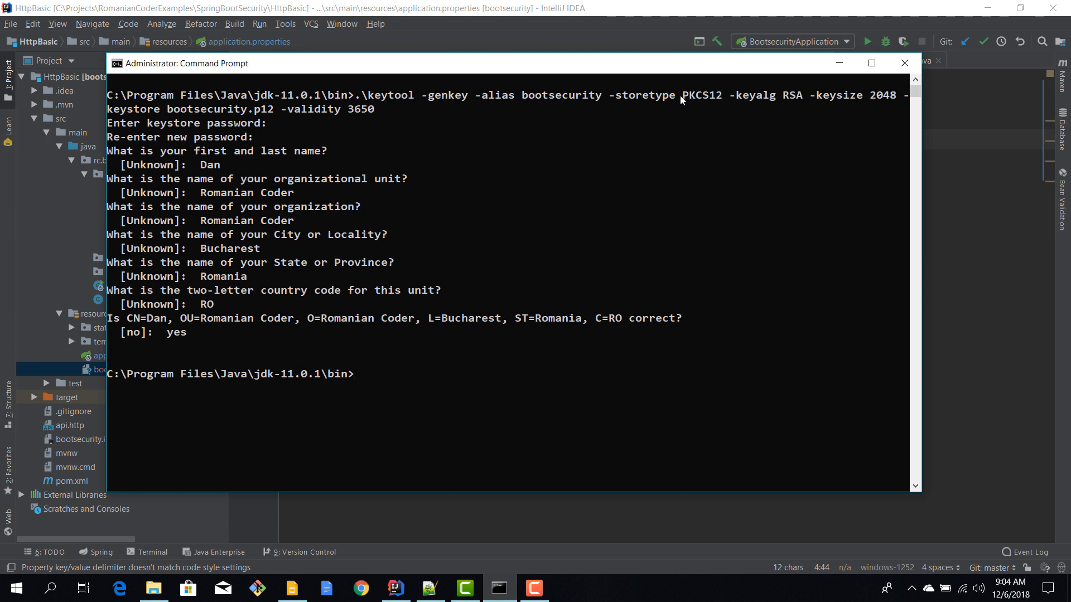
{"action": "mouse_move", "coordinate": [722, 114]}
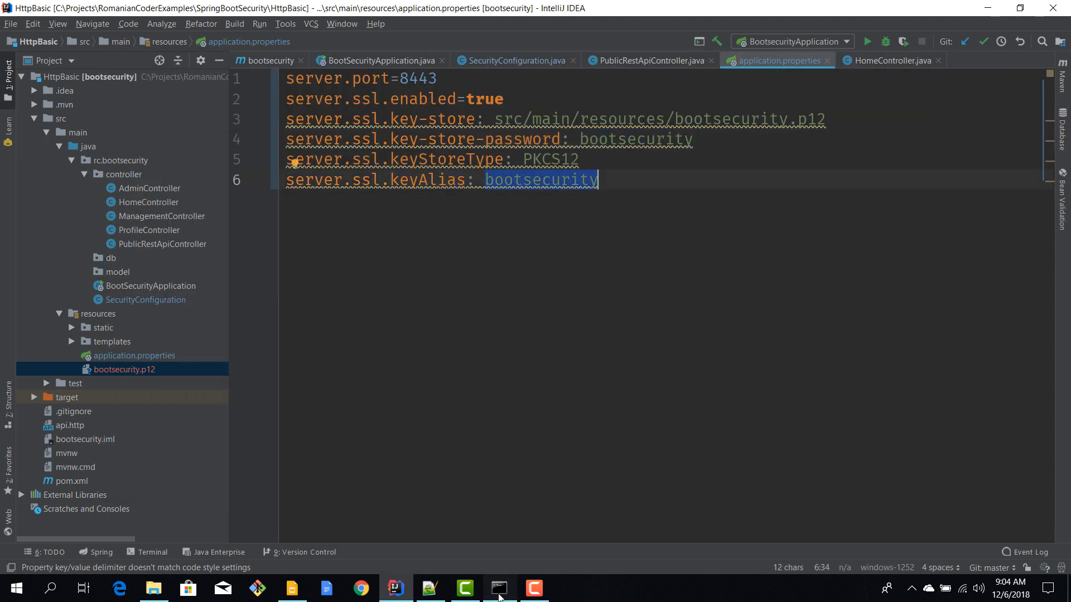
{"action": "left_click", "coordinate": [497, 588]}
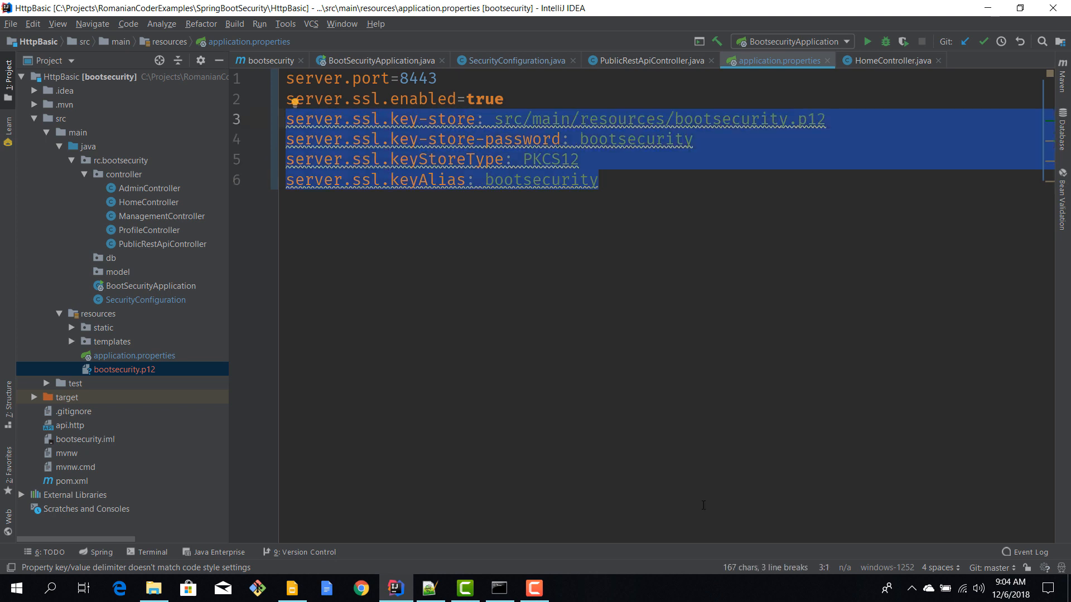
{"action": "mouse_move", "coordinate": [632, 269]}
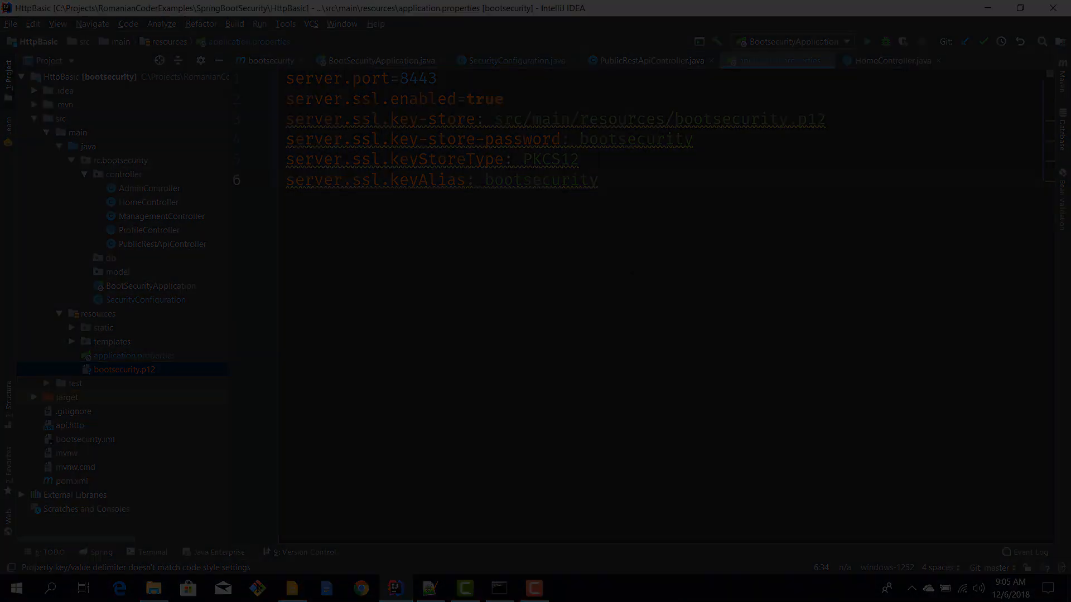
{"action": "left_click", "coordinate": [376, 61]}
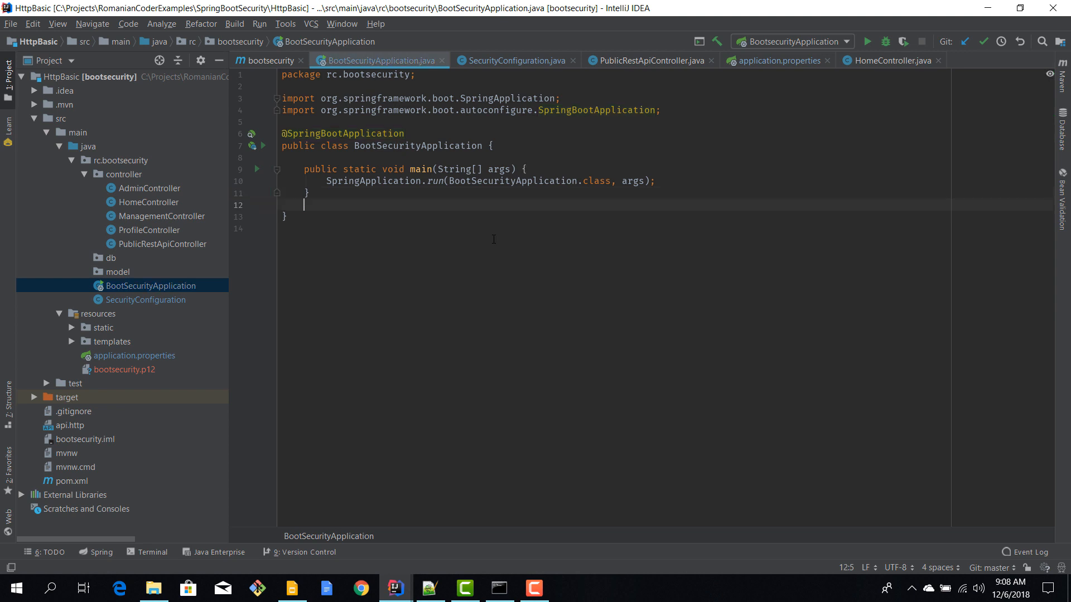
{"action": "key", "text": "enter"}
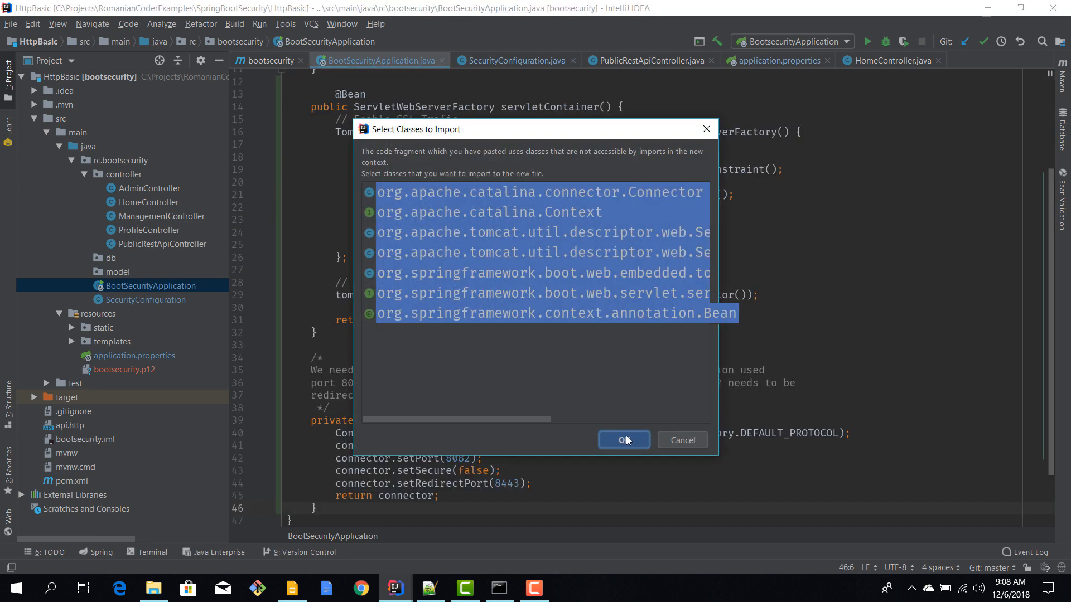
{"action": "left_click", "coordinate": [623, 439]}
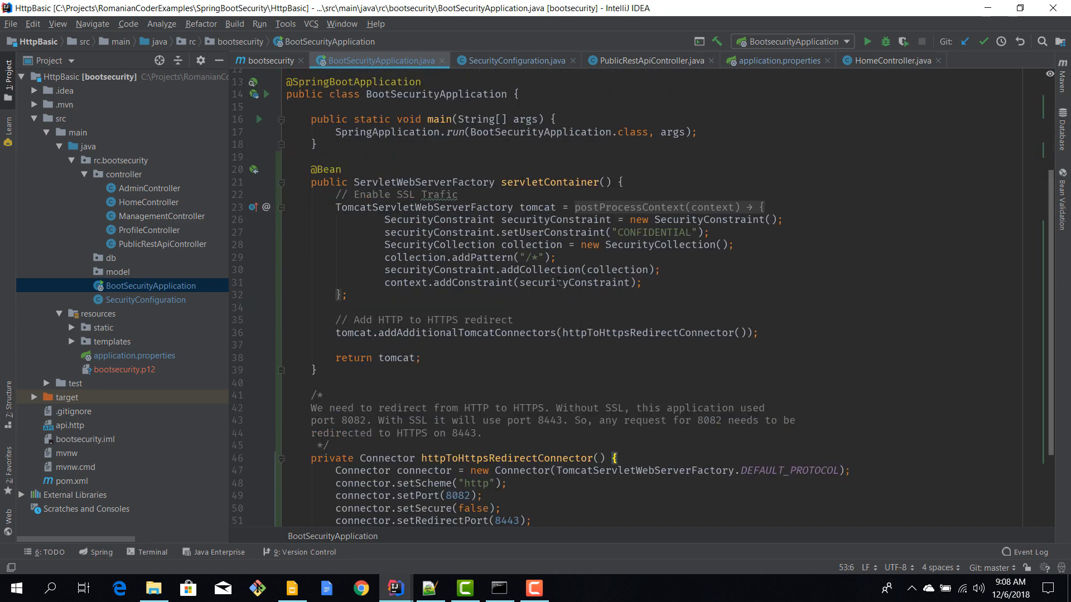
{"action": "scroll", "scroll_direction": "up", "scroll_amount": 3}
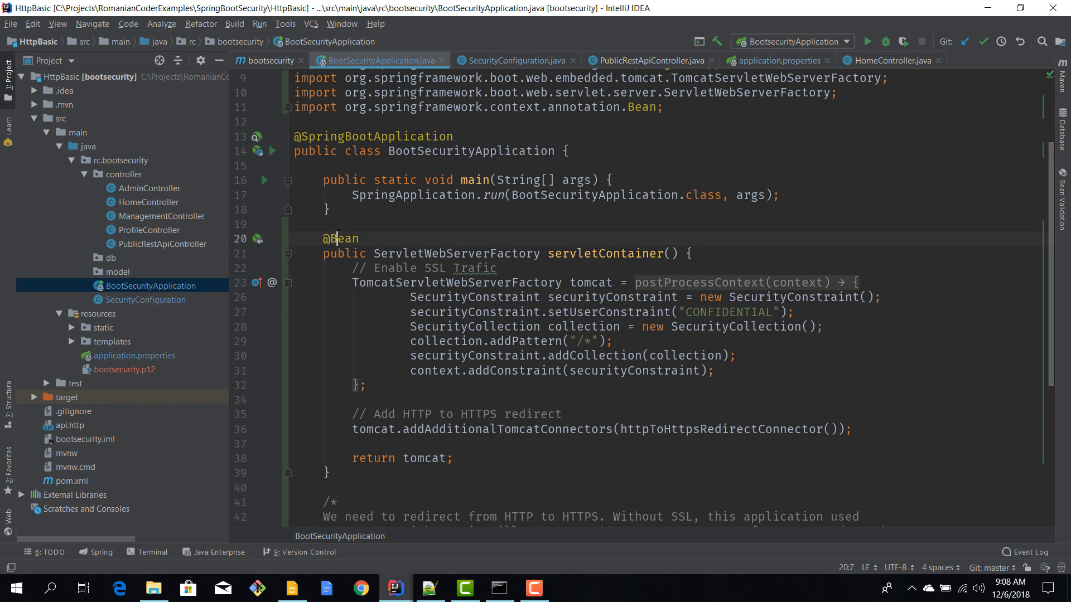
{"action": "double_click", "coordinate": [455, 254]}
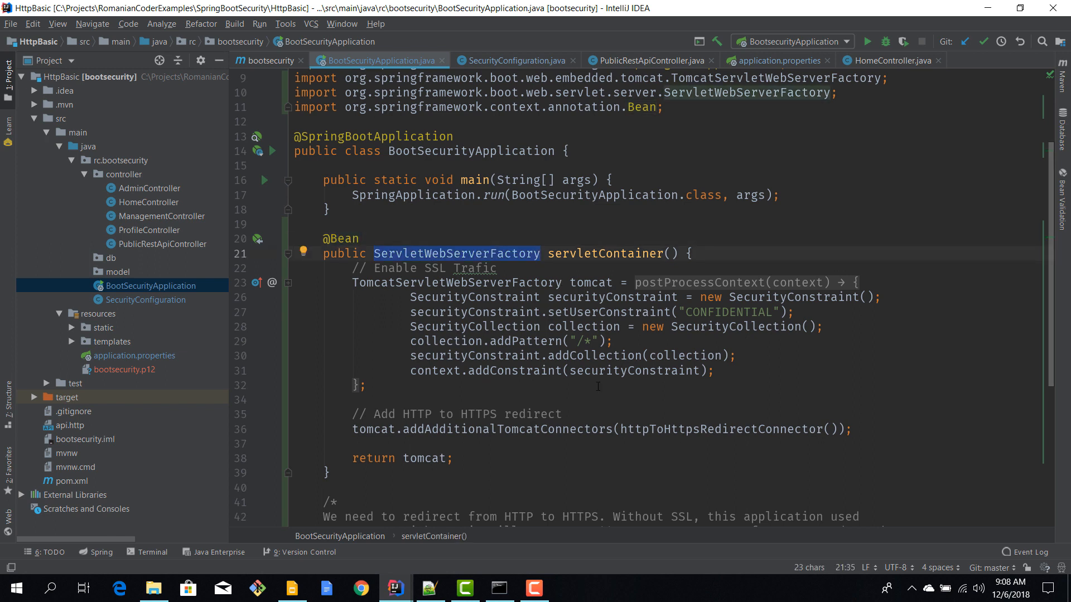
{"action": "scroll", "scroll_direction": "down", "scroll_amount": 3}
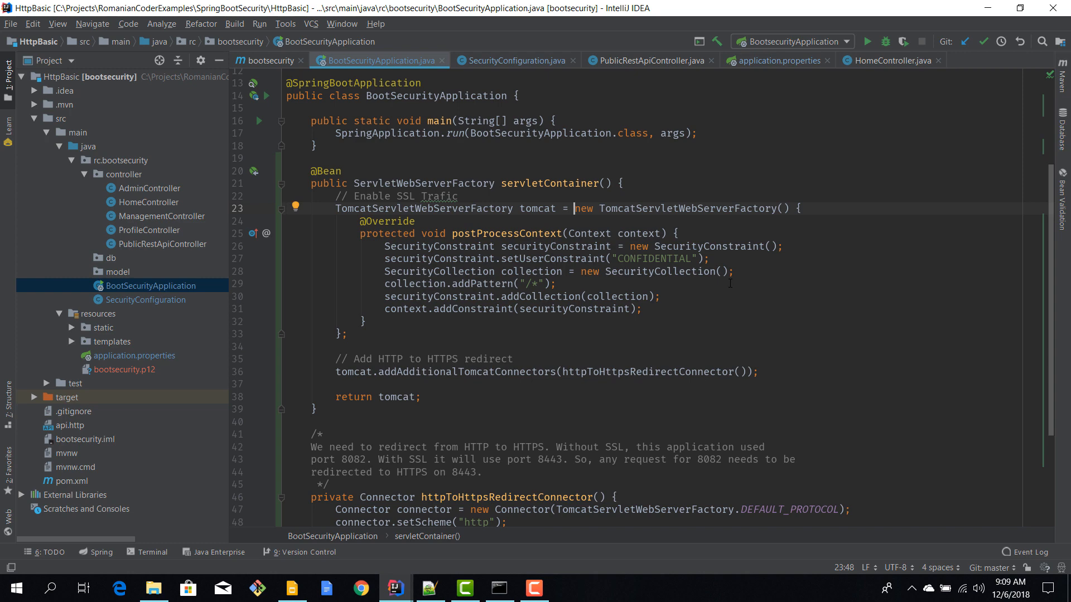
{"action": "scroll", "scroll_direction": "down", "scroll_amount": 3}
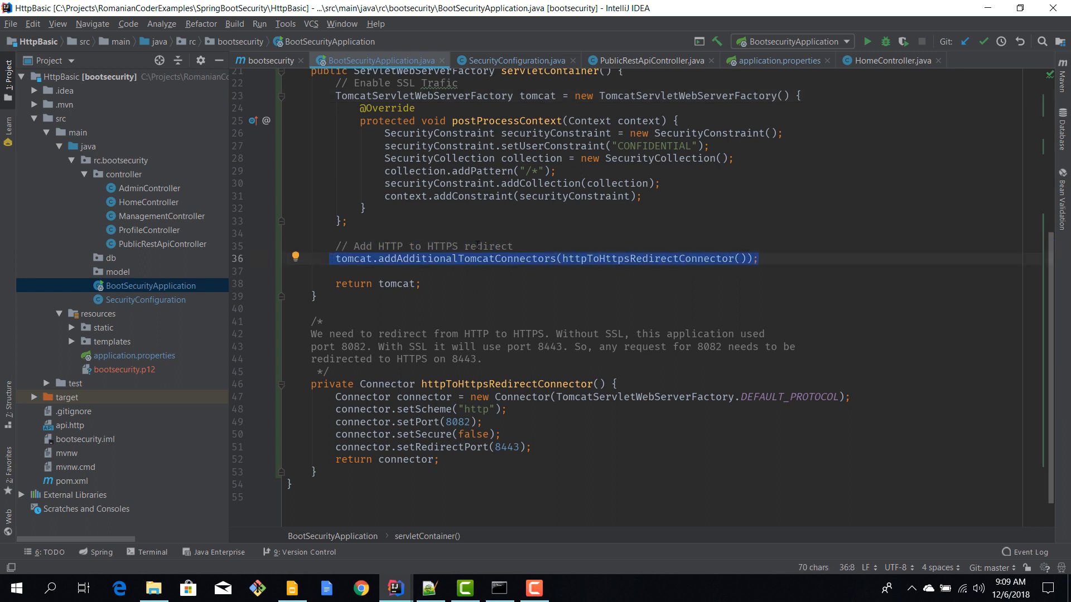
{"action": "mouse_move", "coordinate": [474, 269]}
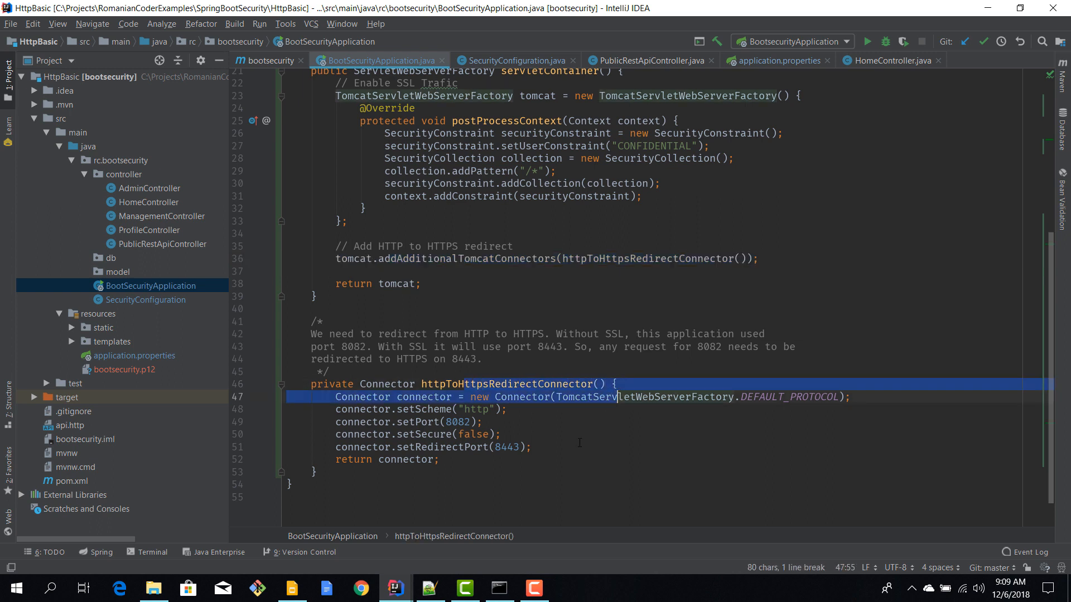
{"action": "double_click", "coordinate": [522, 397]}
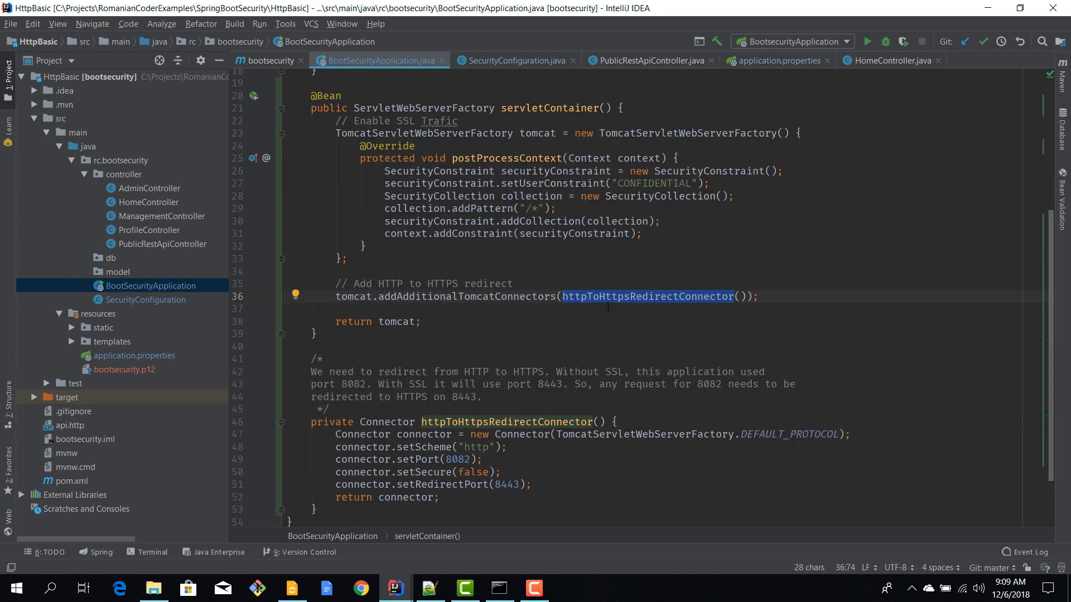
{"action": "scroll", "scroll_direction": "up", "scroll_amount": 3}
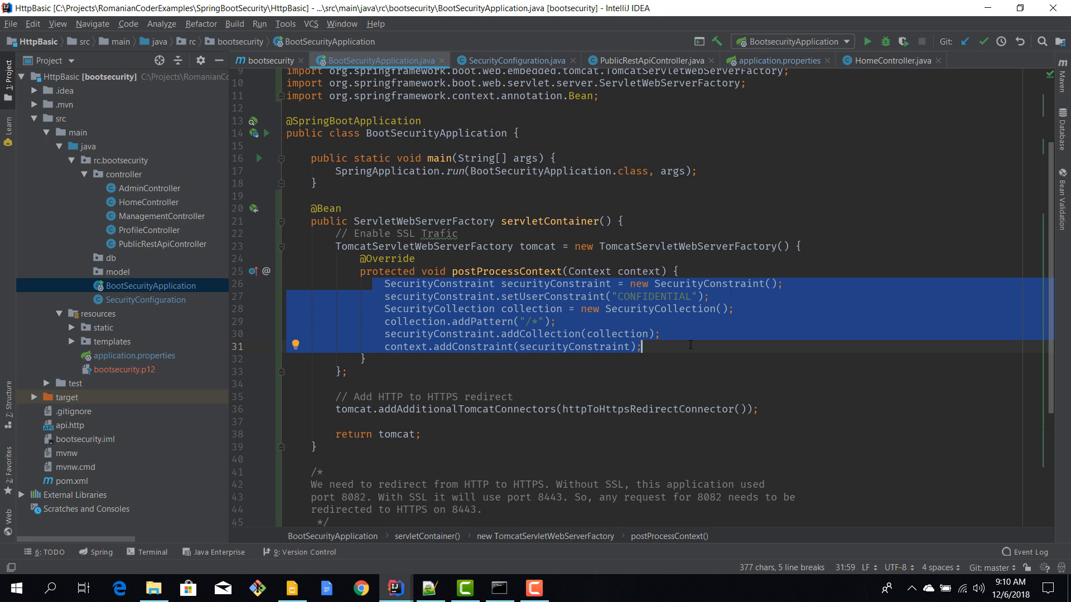
{"action": "scroll", "scroll_direction": "down", "scroll_amount": 3}
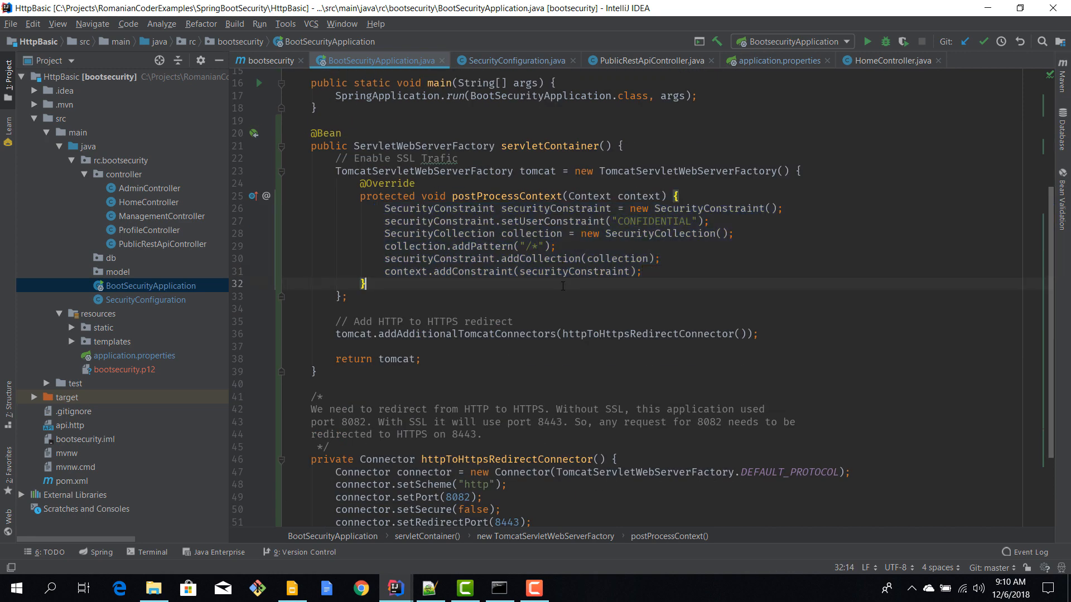
{"action": "scroll", "scroll_direction": "up", "scroll_amount": 3}
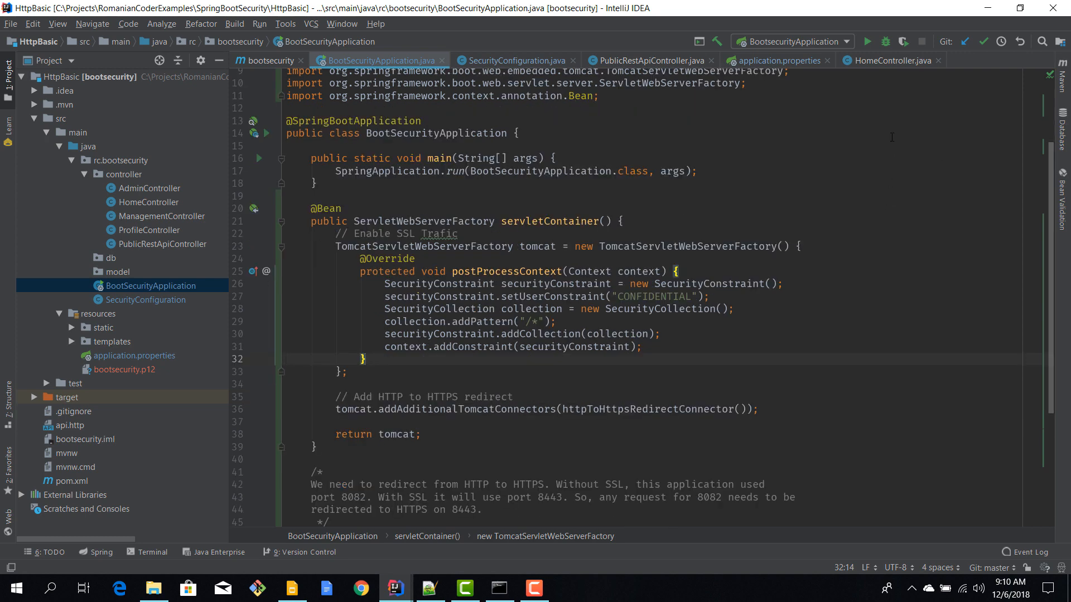
Run BootsecurityApplication and confirm Tomcat started on ports 8443 (https) and 8082 (http)
{"action": "left_click", "coordinate": [868, 41]}
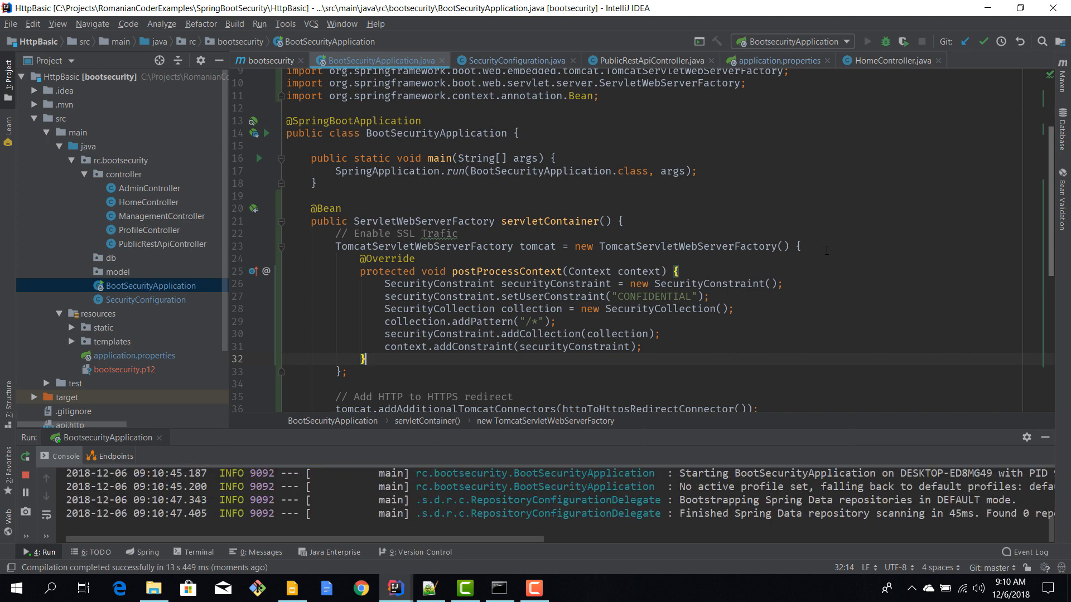
{"action": "left_click", "coordinate": [866, 41]}
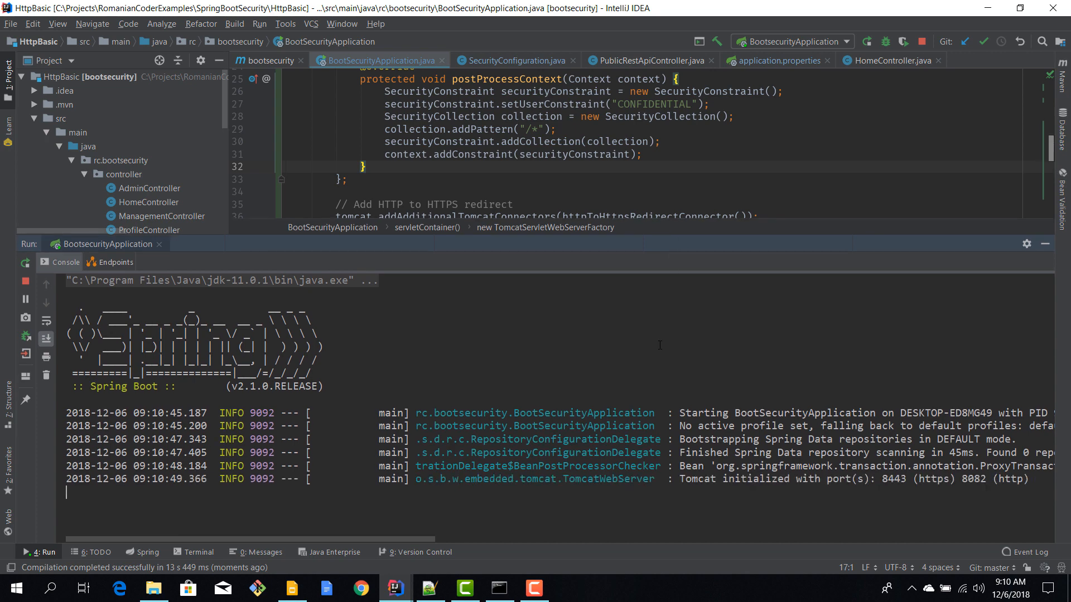
{"action": "scroll", "scroll_direction": "down", "scroll_amount": 3}
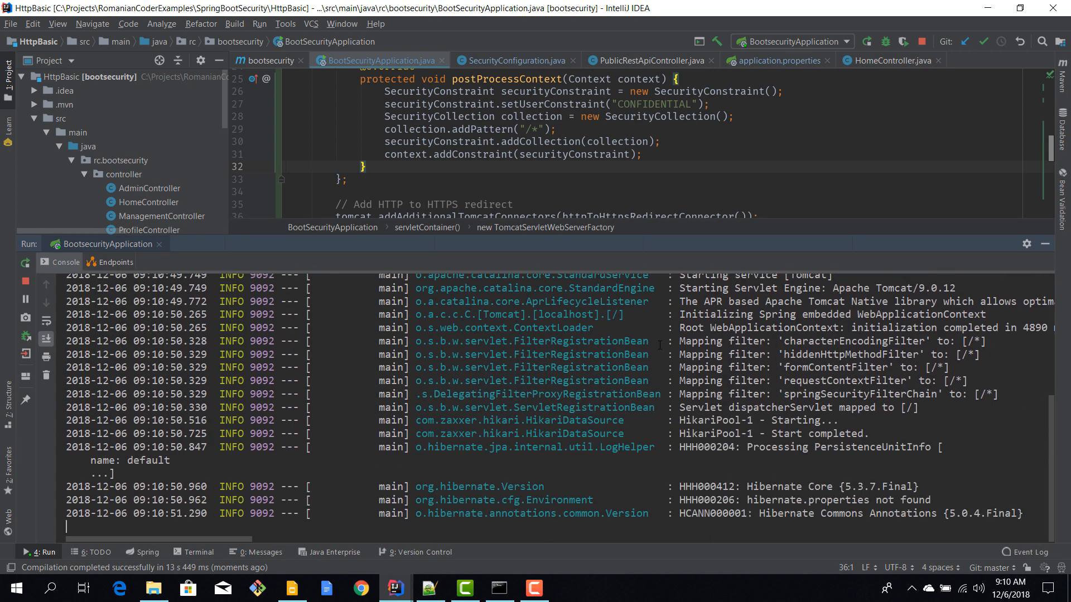
{"action": "scroll", "scroll_direction": "down", "scroll_amount": 3}
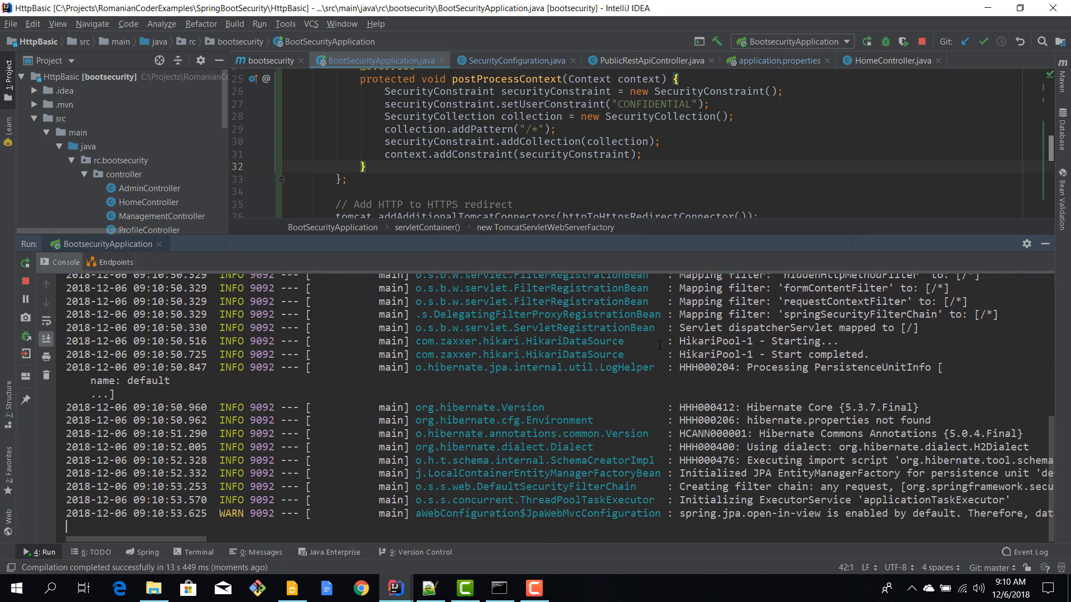
{"action": "scroll", "scroll_direction": "down", "scroll_amount": 3}
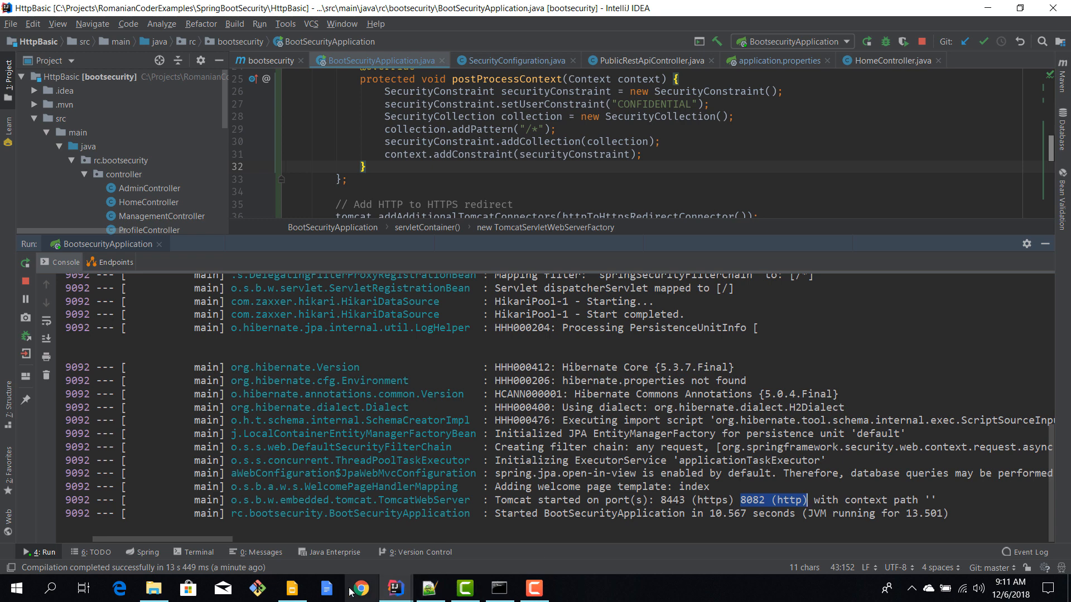
In a new incognito window, request the app at localhost over HTTPS on port 8443
{"action": "right_click", "coordinate": [360, 587]}
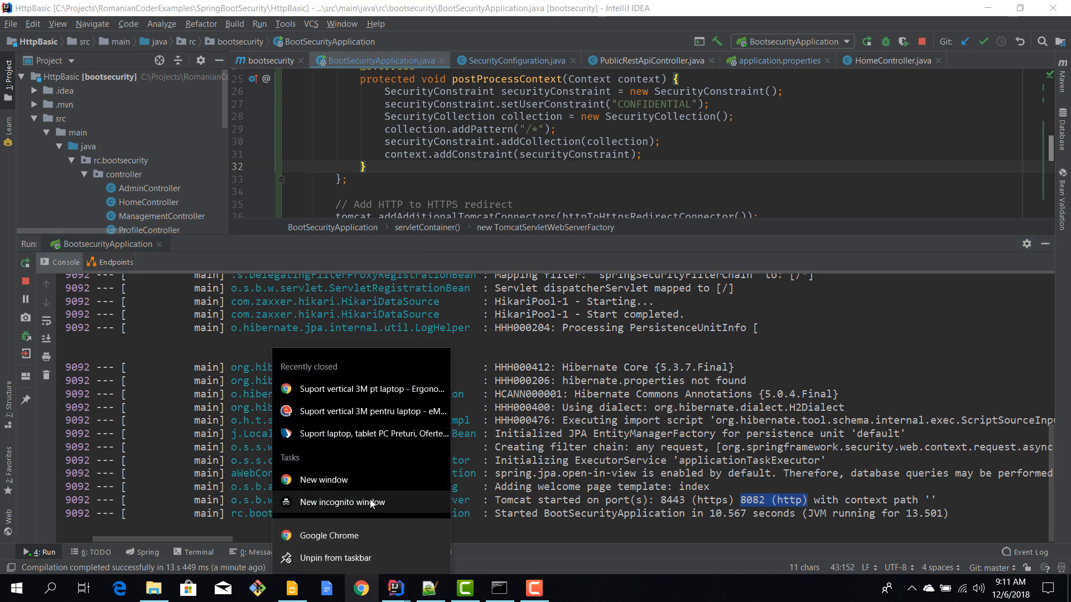
{"action": "left_click", "coordinate": [341, 501]}
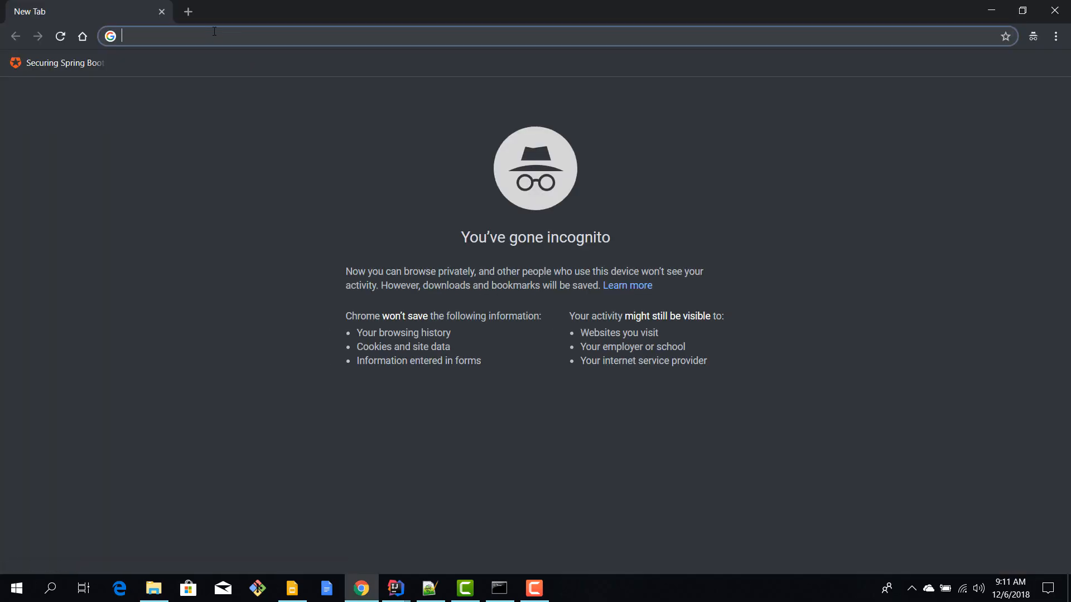
{"action": "type", "text": "localhost:8082"}
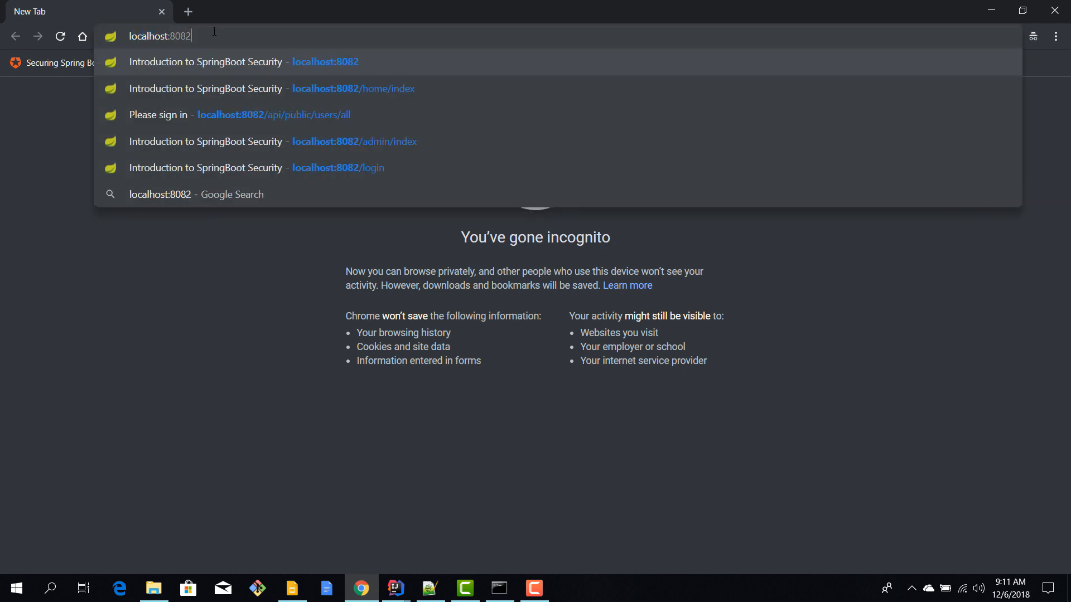
{"action": "key", "text": "BackSpace"}
{"action": "type", "text": "443"}
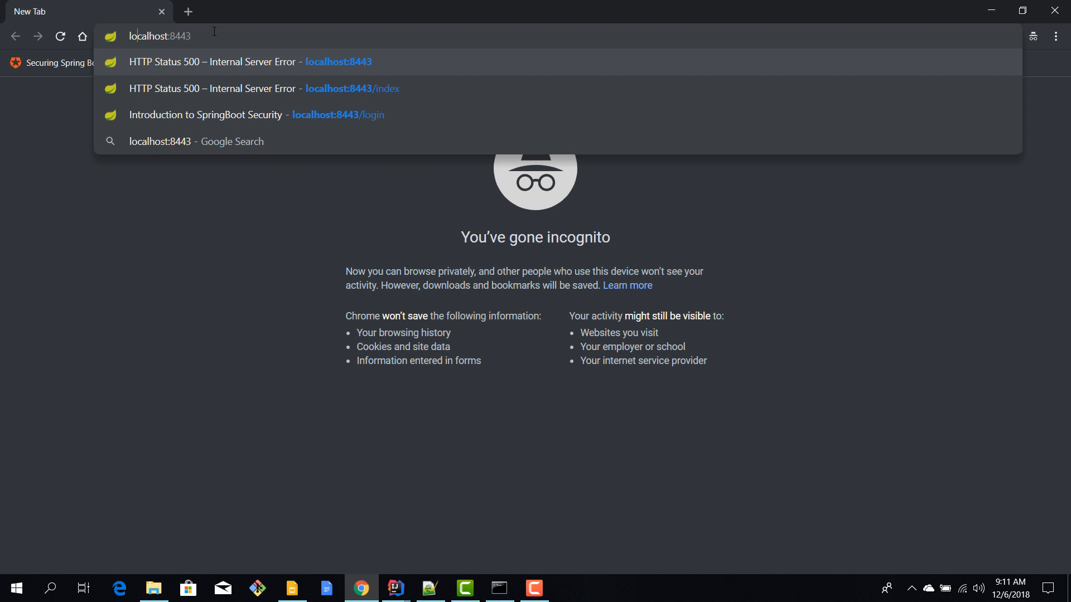
{"action": "type", "text": "H"}
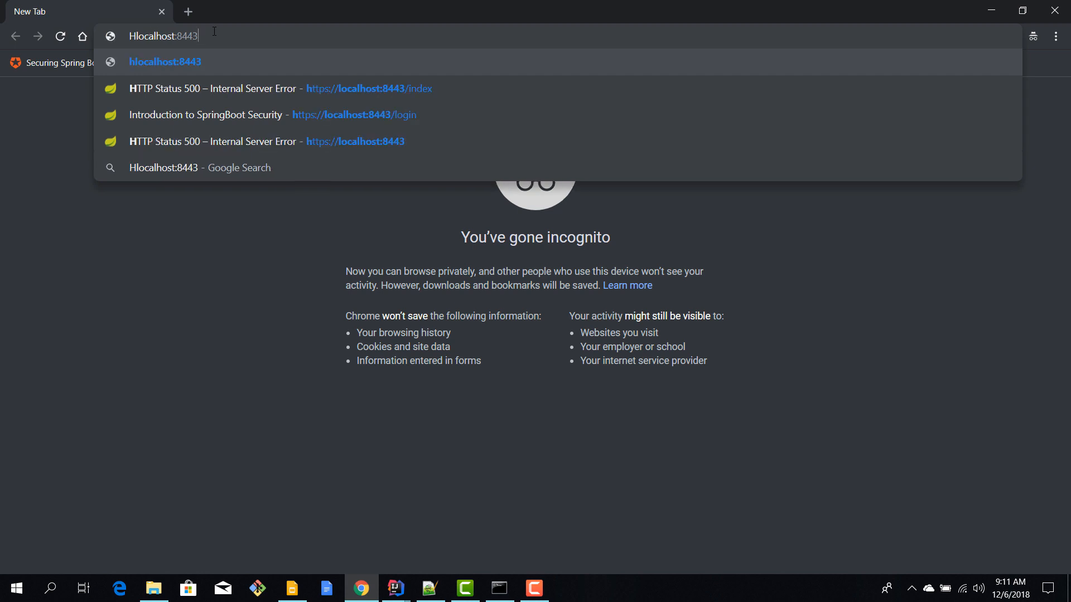
{"action": "type", "text": "ttps://"}
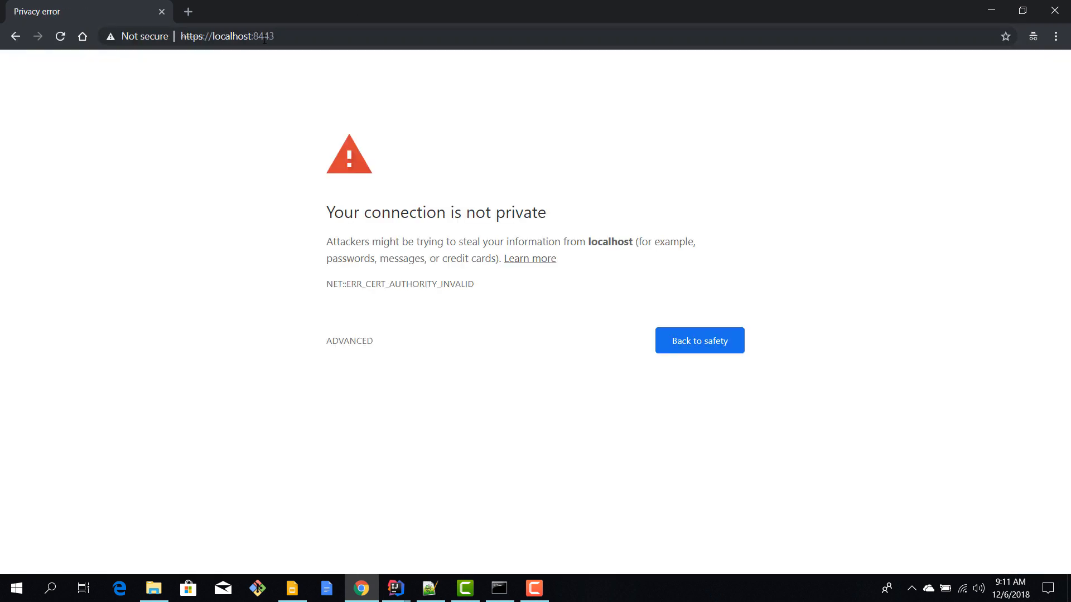
{"action": "mouse_move", "coordinate": [372, 308]}
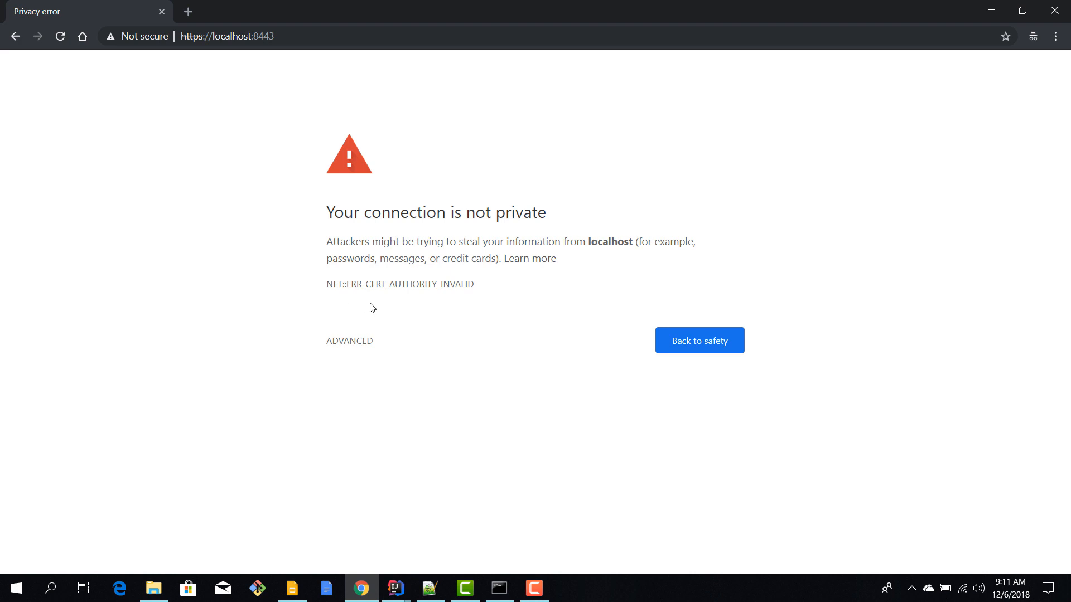
{"action": "mouse_move", "coordinate": [686, 199]}
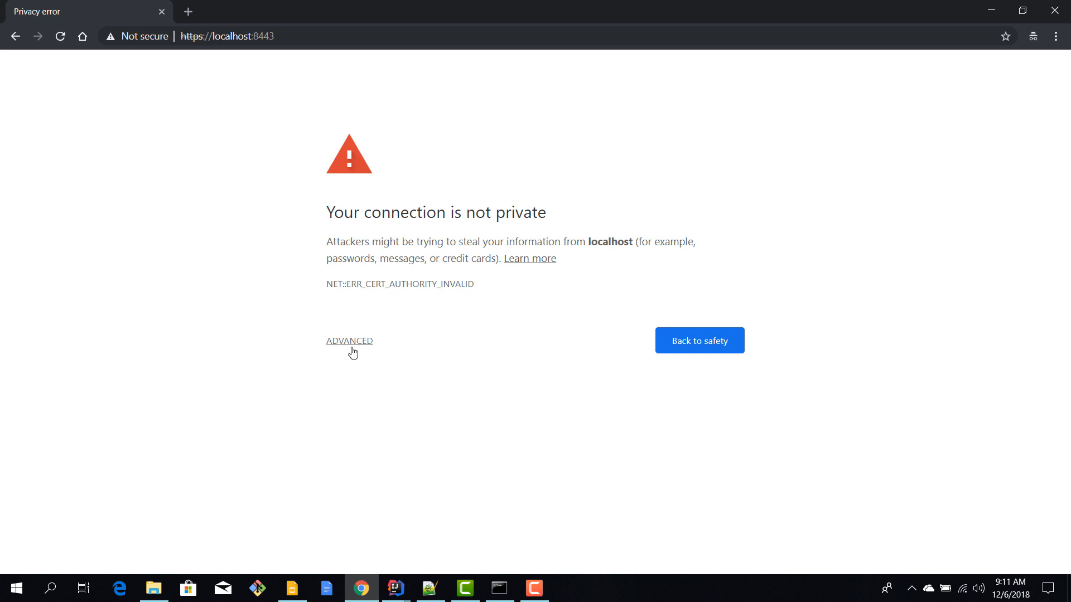
{"action": "mouse_move", "coordinate": [143, 36]}
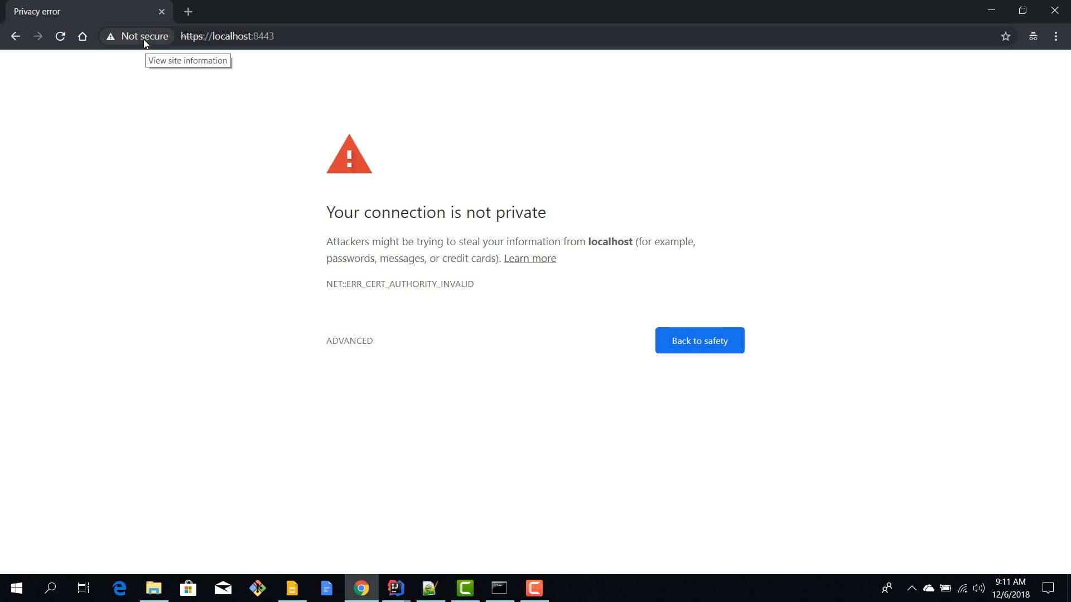
{"action": "mouse_move", "coordinate": [386, 283]}
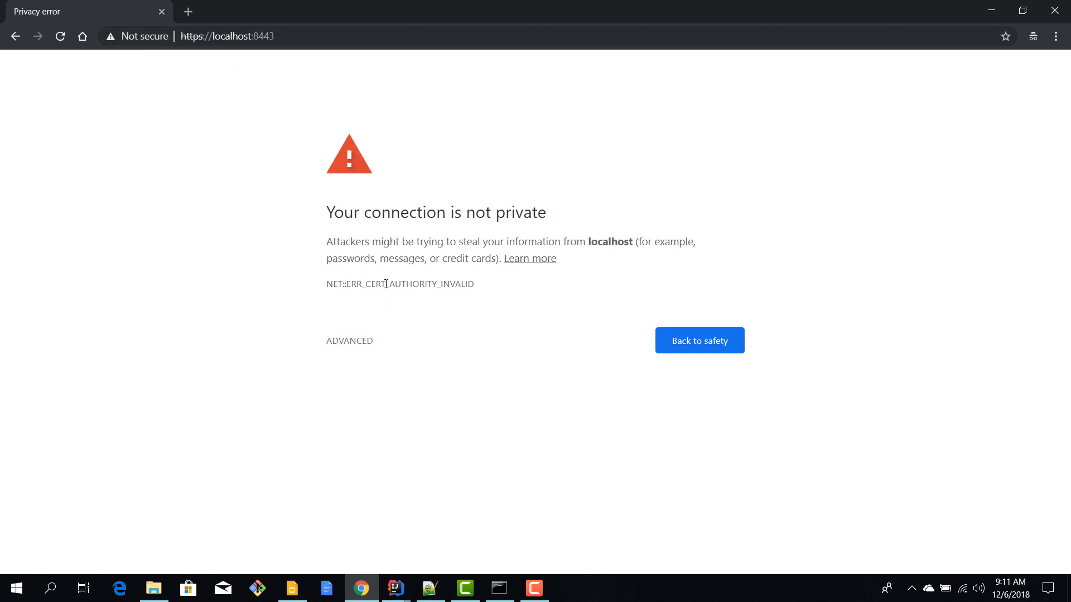
{"action": "mouse_move", "coordinate": [349, 340]}
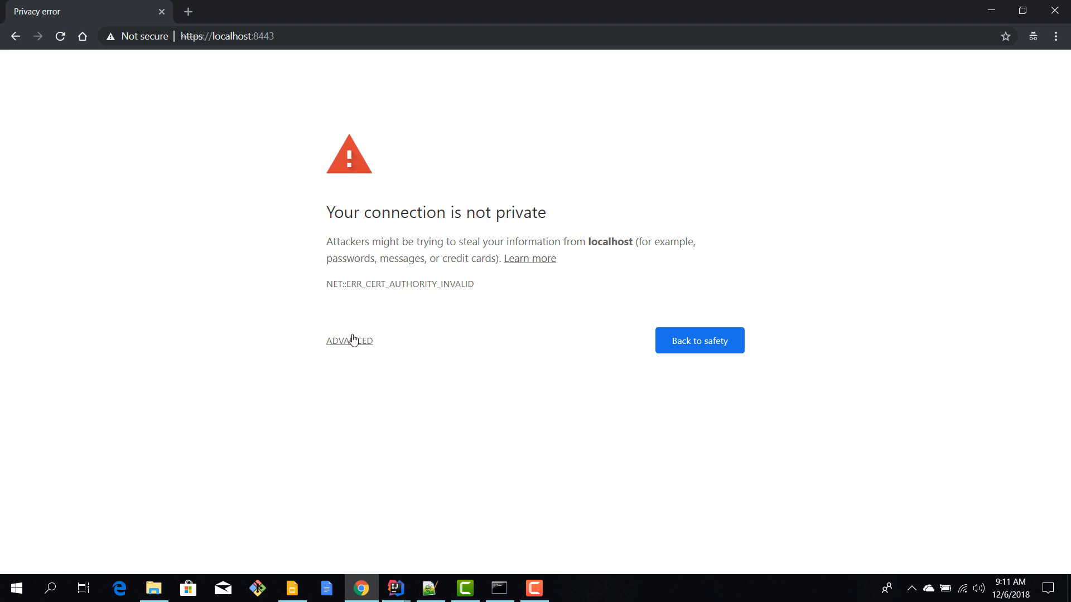
Proceed past the untrusted certificate warning via Advanced to load the SpringBoot Security page
{"action": "left_click", "coordinate": [349, 342]}
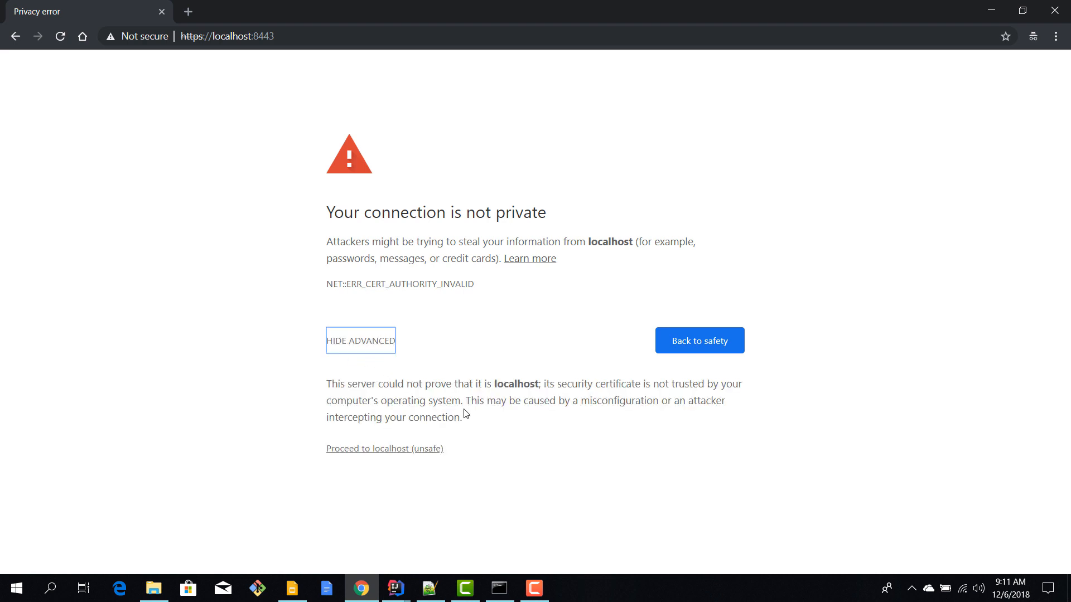
{"action": "mouse_move", "coordinate": [380, 454]}
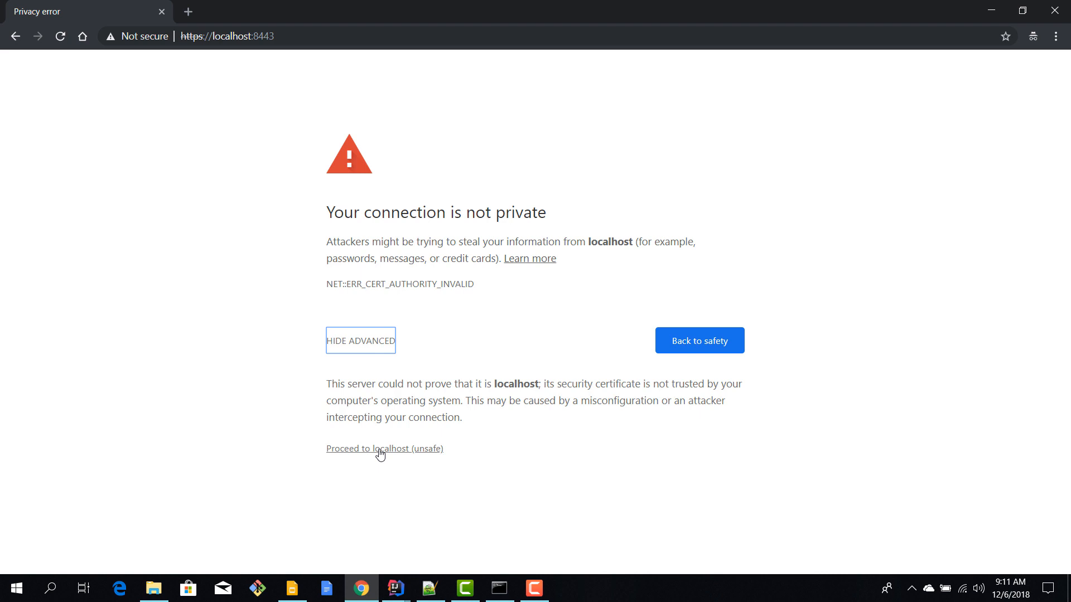
{"action": "left_click", "coordinate": [384, 448]}
{"action": "type", "text": "lo"}
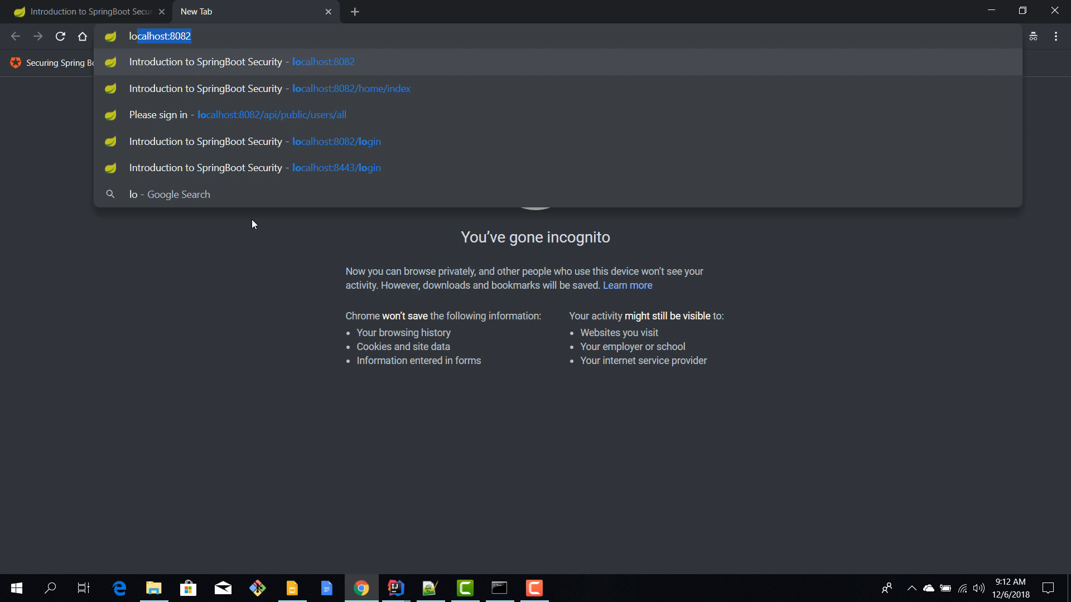
Load localhost:8082, sign in as dan on the redirected 8443 page, then return Home
{"action": "left_click", "coordinate": [254, 167]}
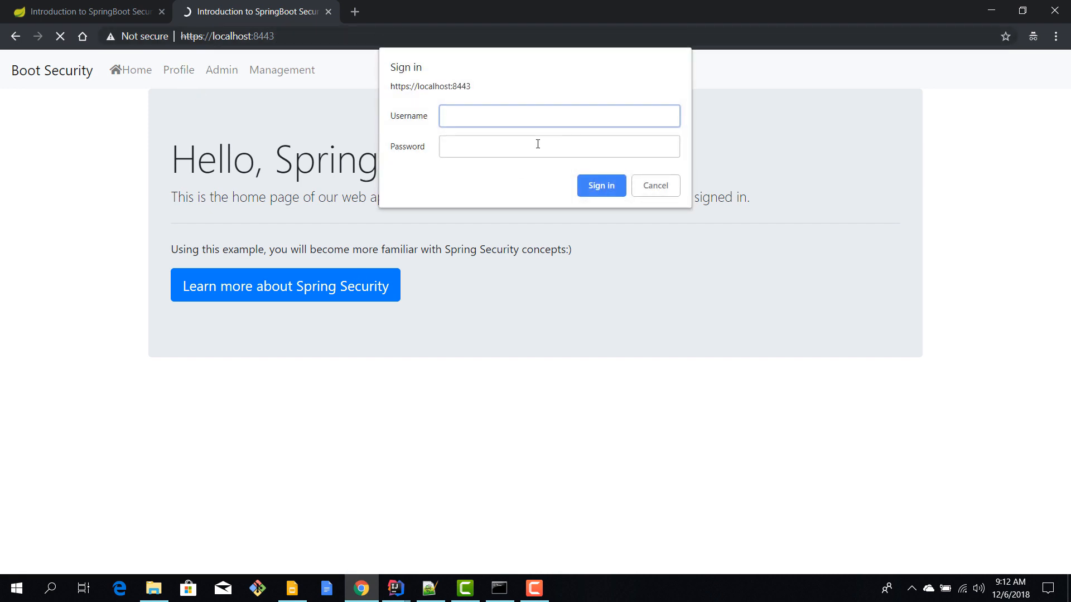
{"action": "type", "text": "dan"}
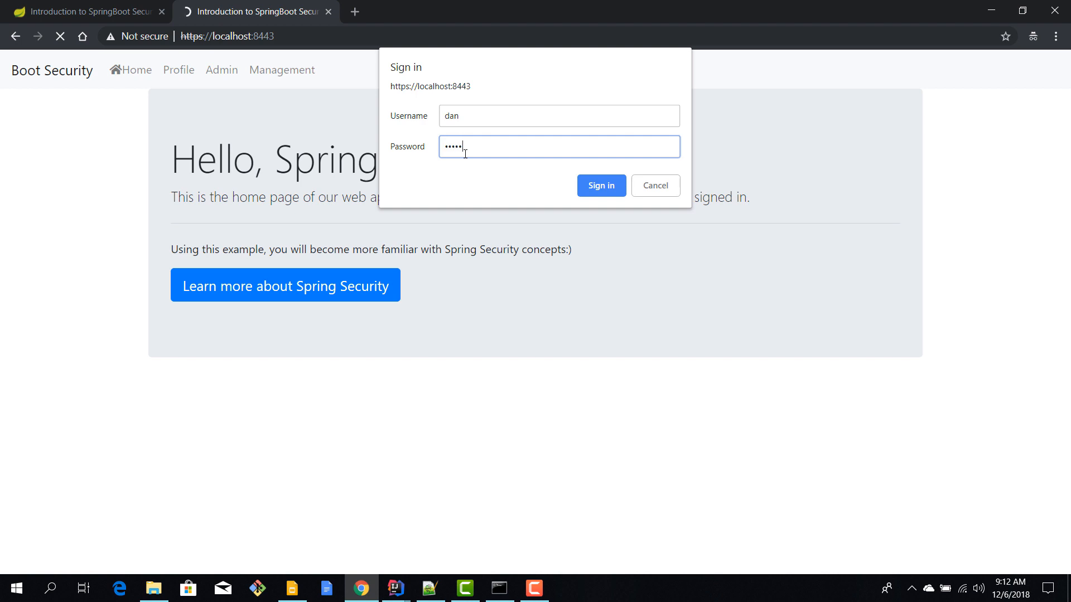
{"action": "left_click", "coordinate": [600, 185]}
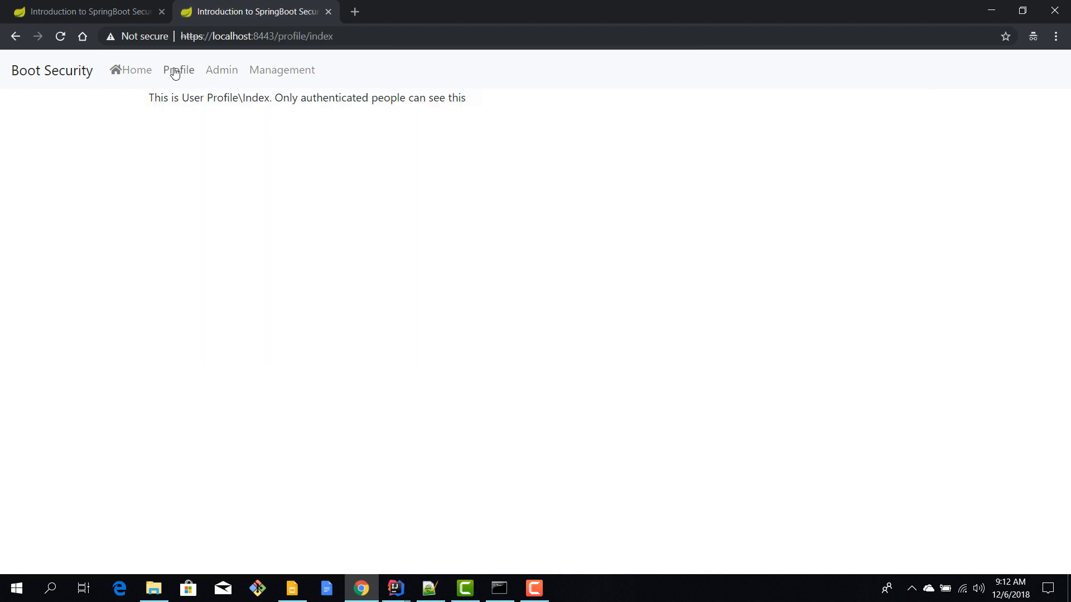
{"action": "left_click", "coordinate": [136, 69]}
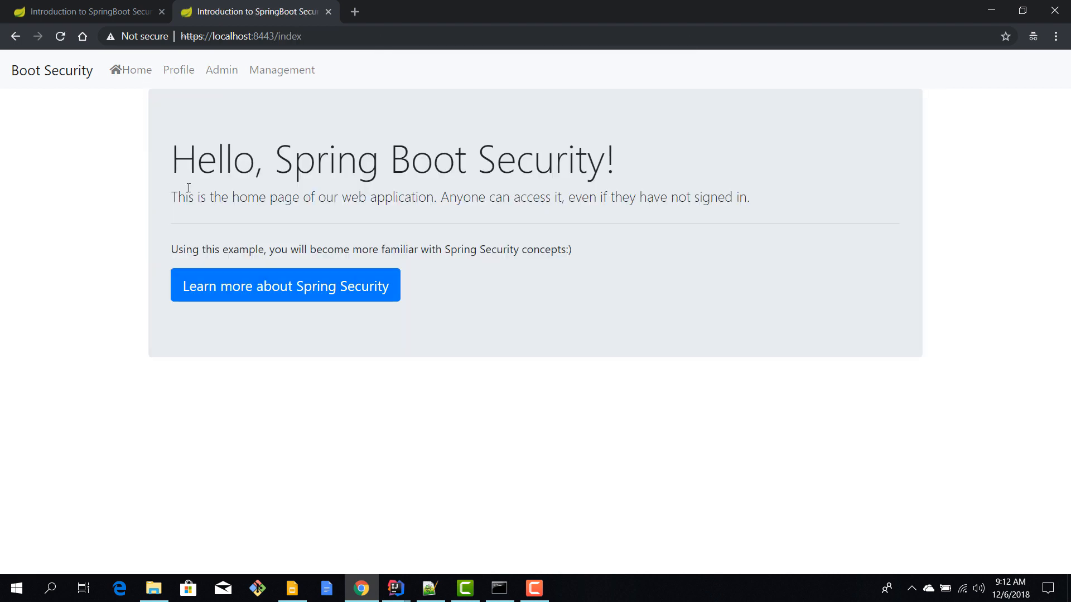